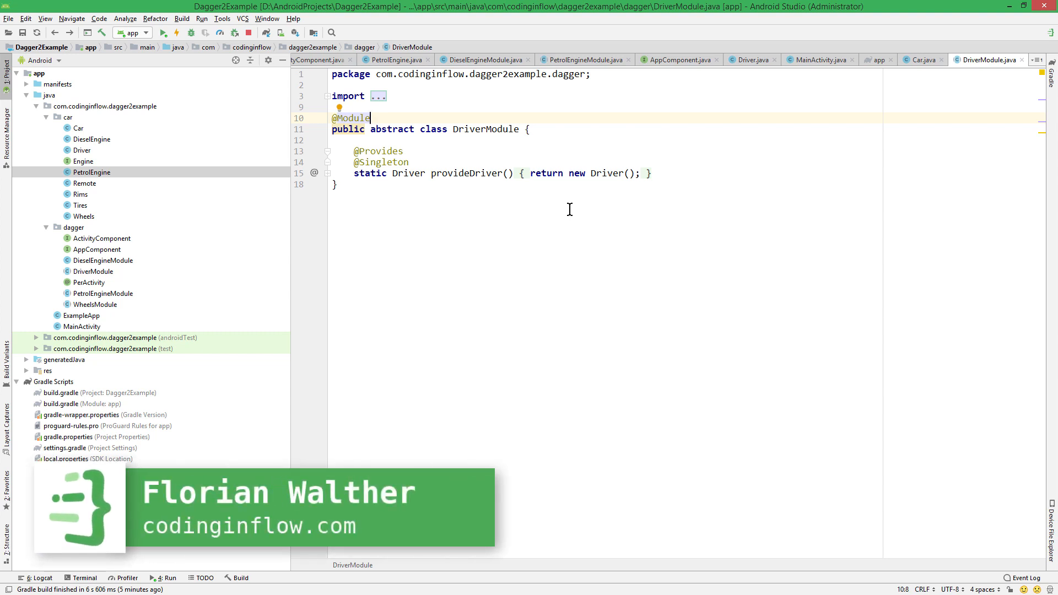
{"action": "mouse_move", "coordinate": [544, 211]}
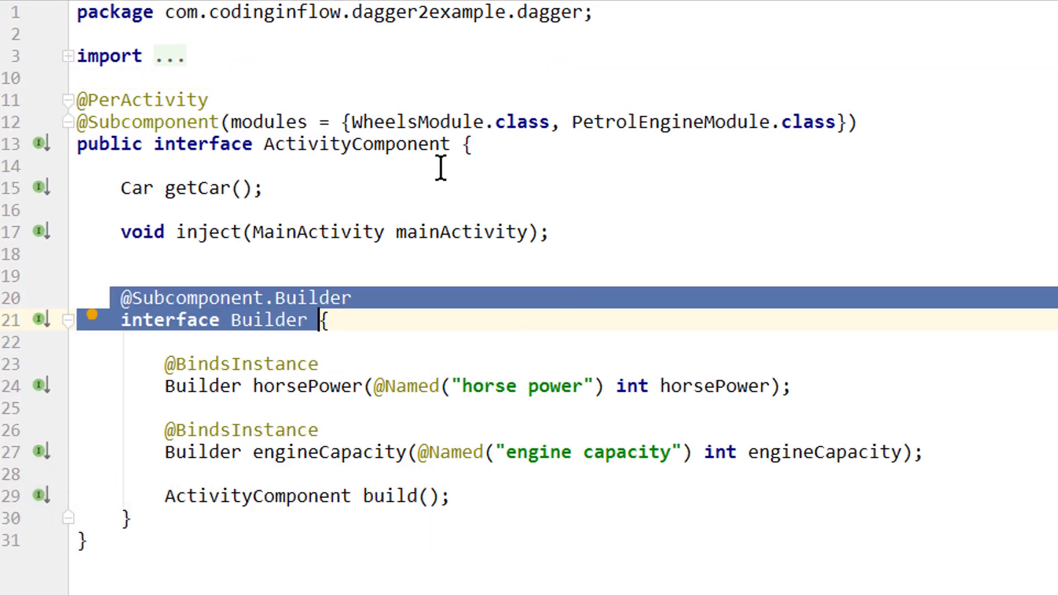
{"action": "mouse_move", "coordinate": [412, 302]}
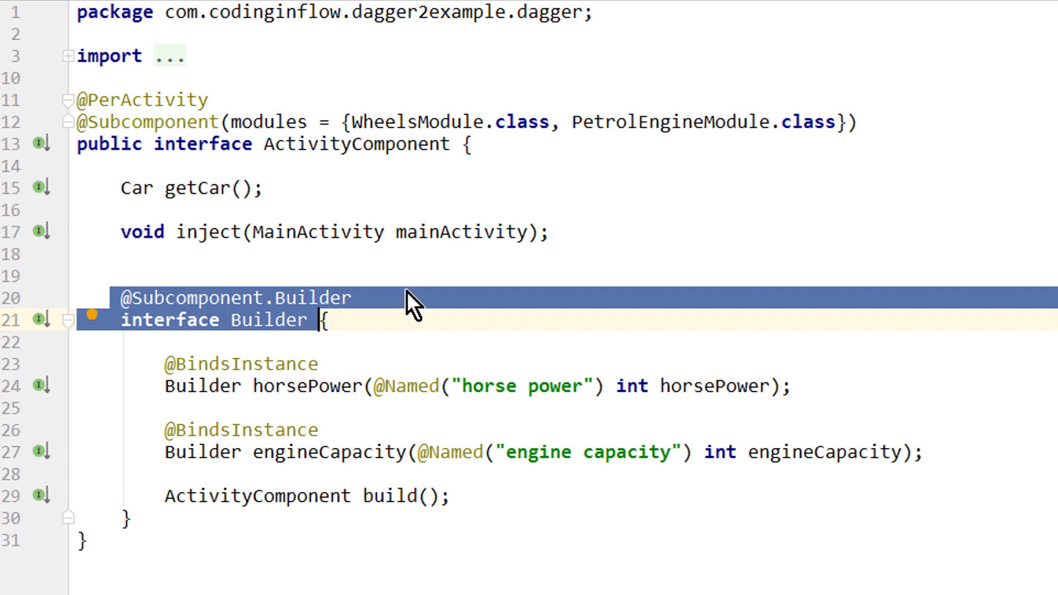
{"action": "mouse_move", "coordinate": [417, 274]}
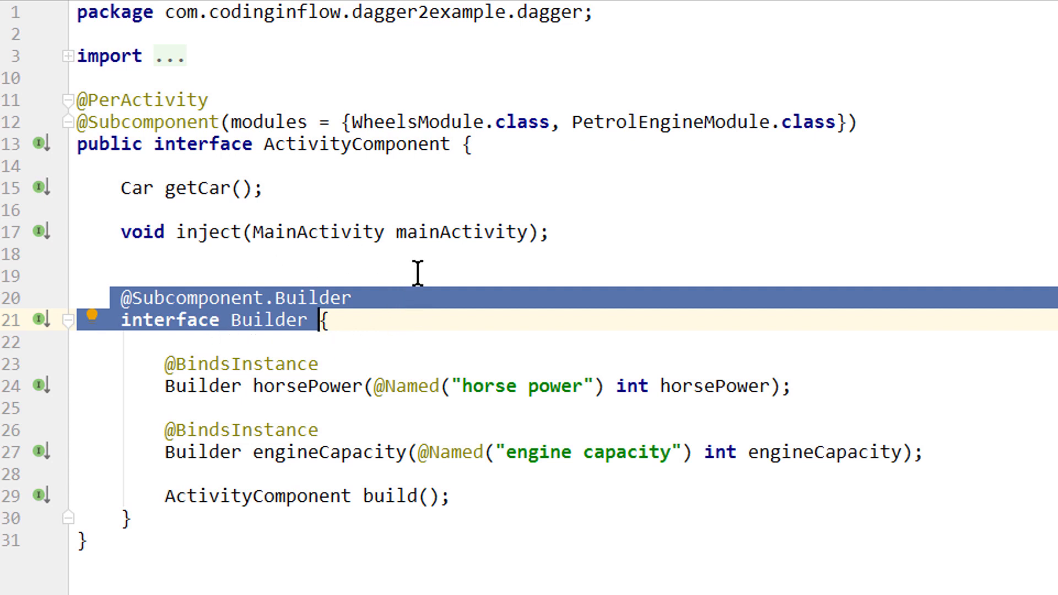
{"action": "mouse_move", "coordinate": [235, 386]}
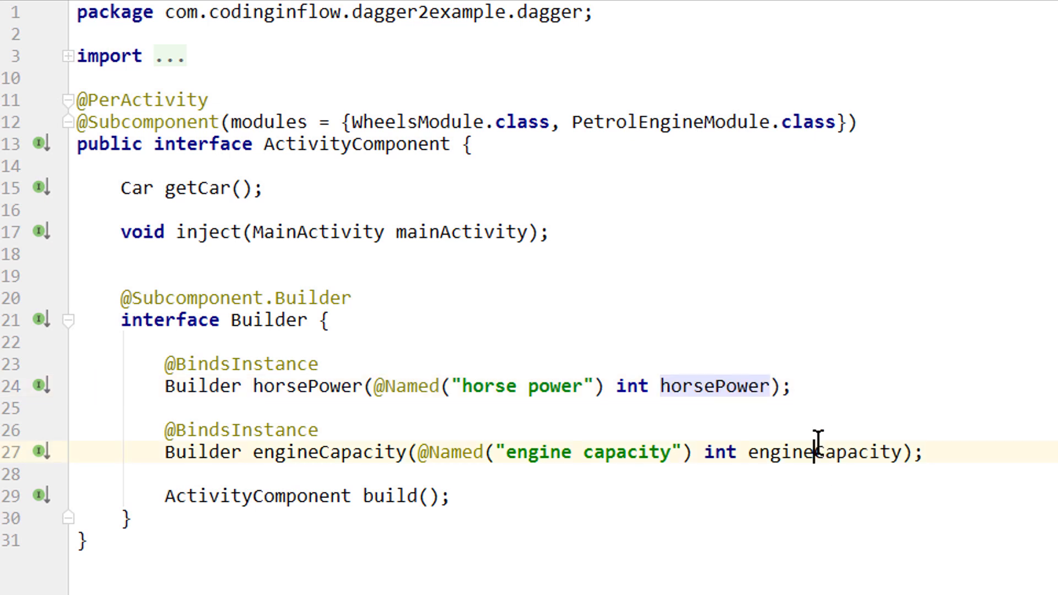
- Review ActivityComponent's Builder interface, marking its engineCapacity parameter
{"action": "double_click", "coordinate": [821, 451]}
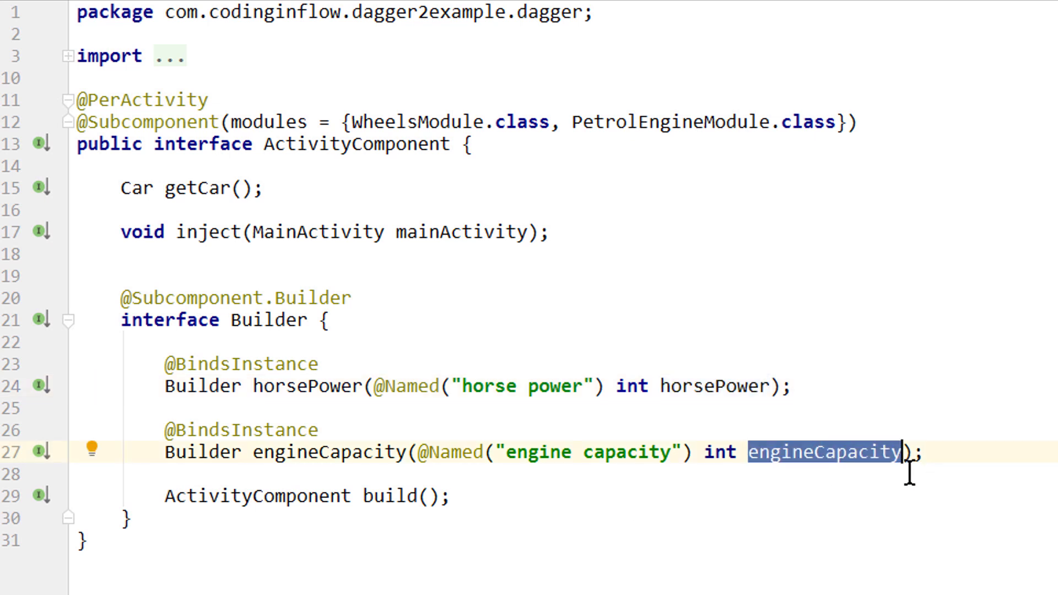
{"action": "mouse_move", "coordinate": [638, 533]}
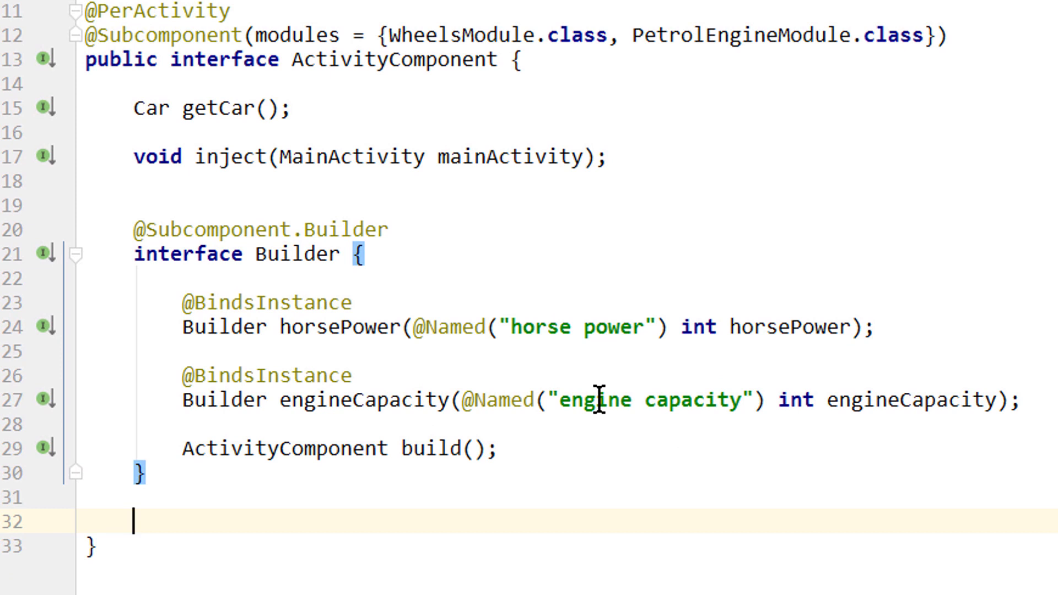
{"action": "type", "text": "@Subcomponent.Factory"}
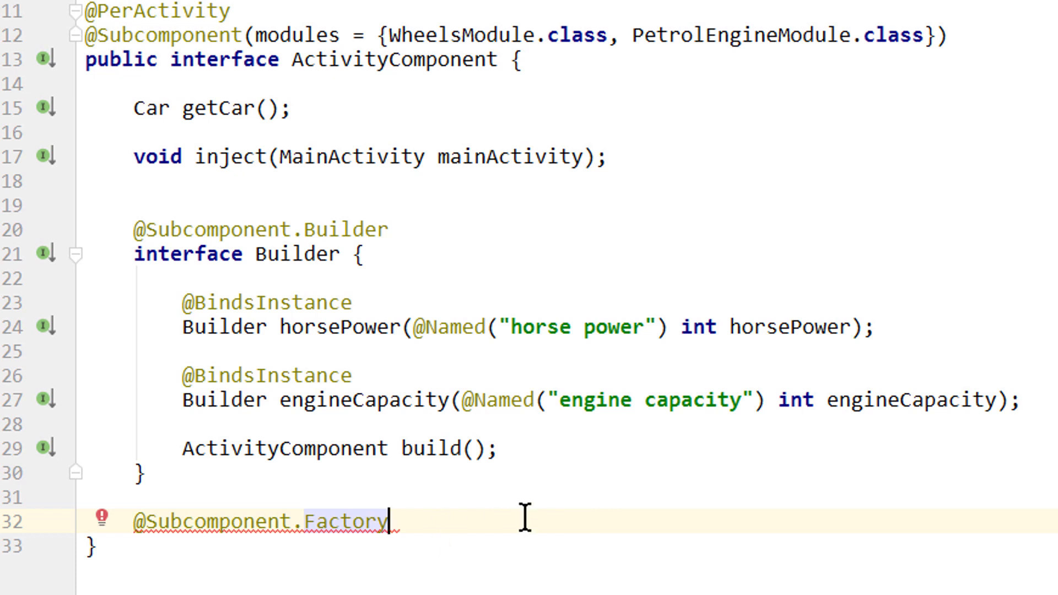
{"action": "mouse_move", "coordinate": [553, 533]}
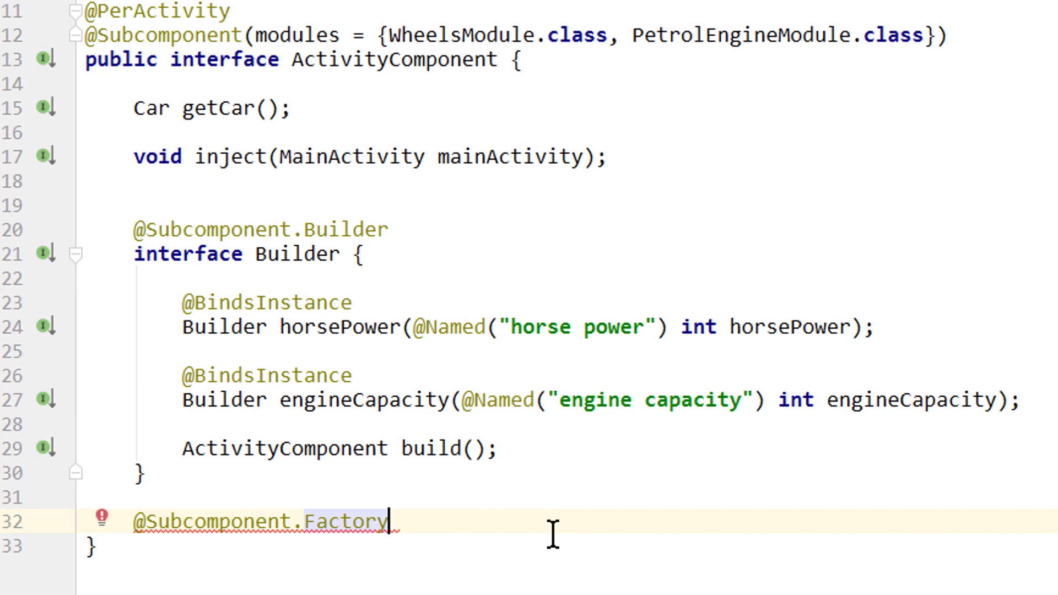
{"action": "mouse_move", "coordinate": [508, 559]}
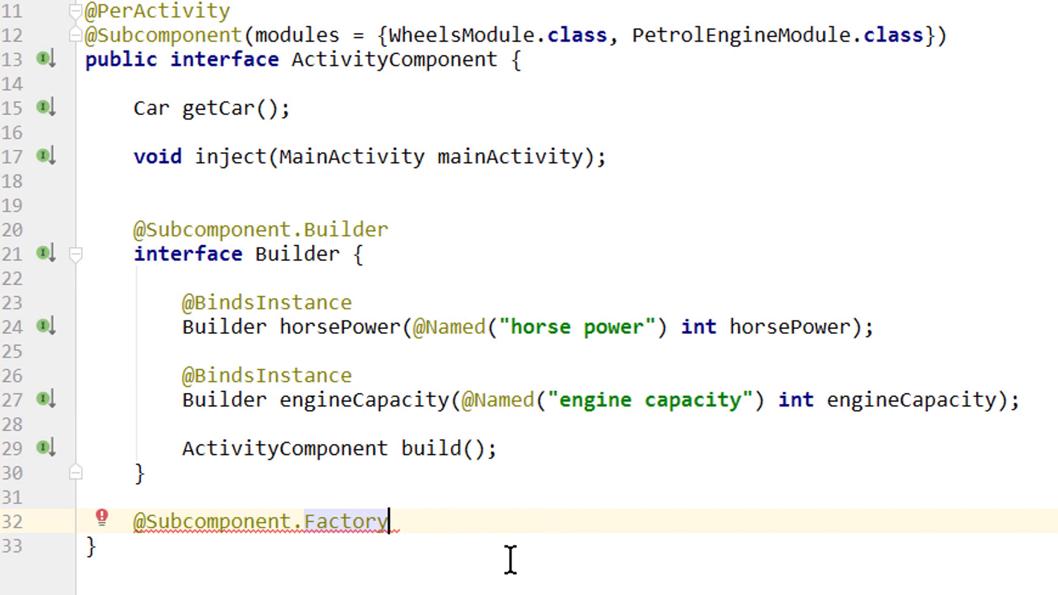
{"action": "mouse_move", "coordinate": [294, 255]}
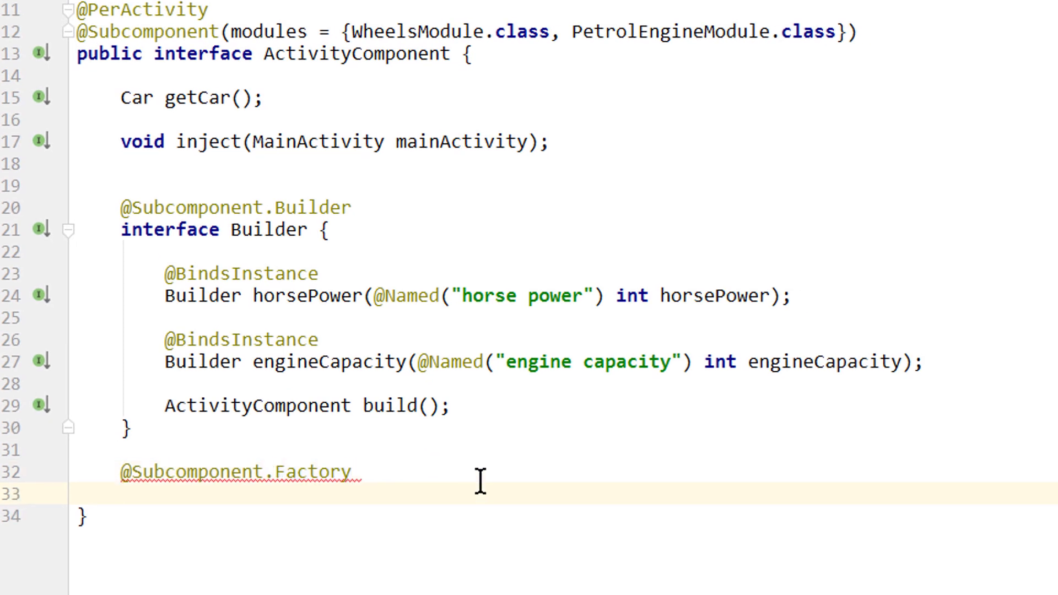
{"action": "type", "text": "interface"}
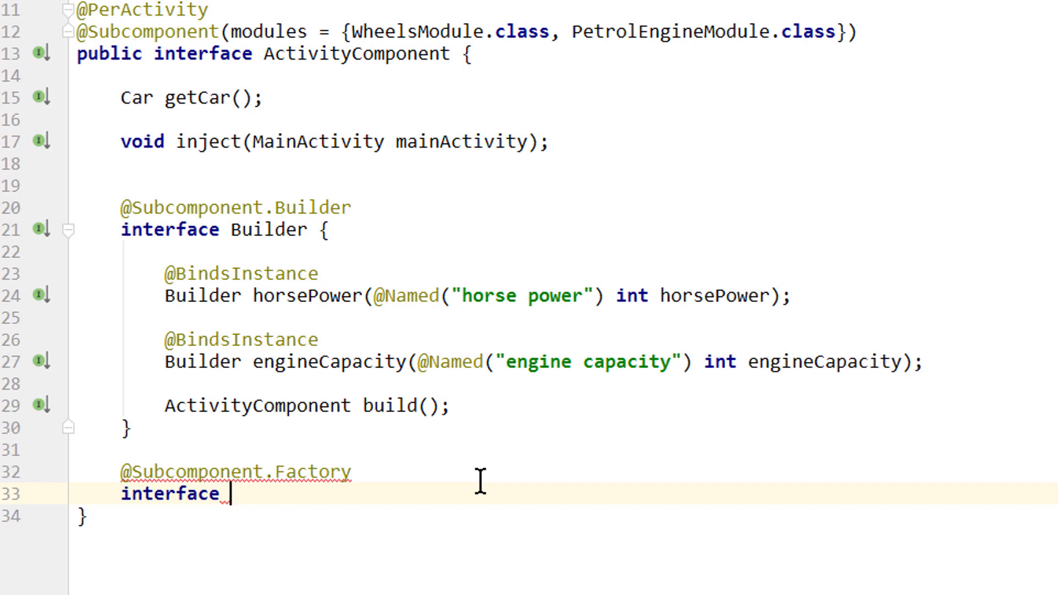
{"action": "type", "text": "Fact"}
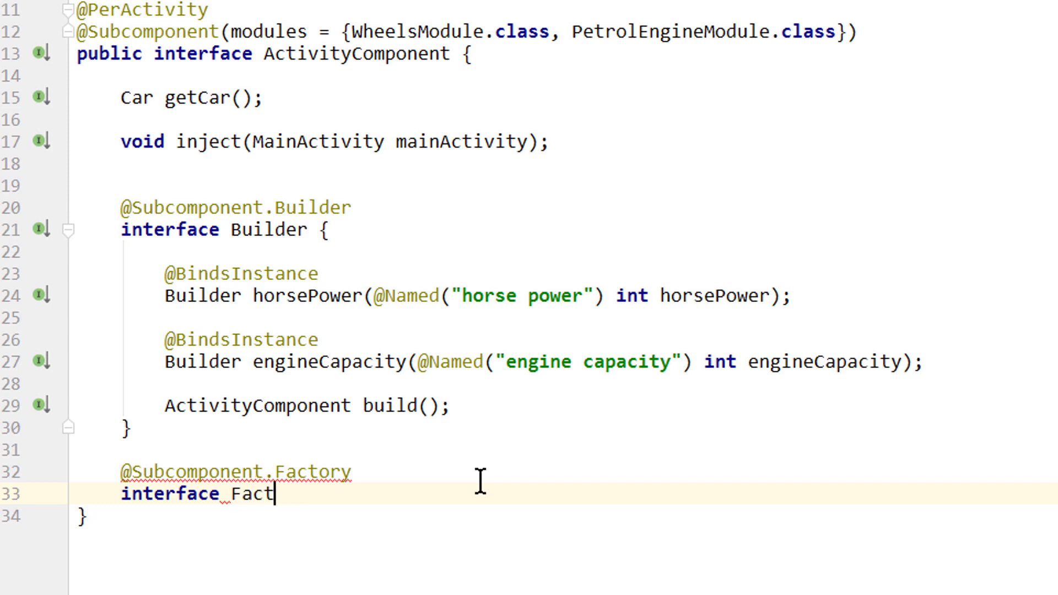
{"action": "type", "text": "ory {"}
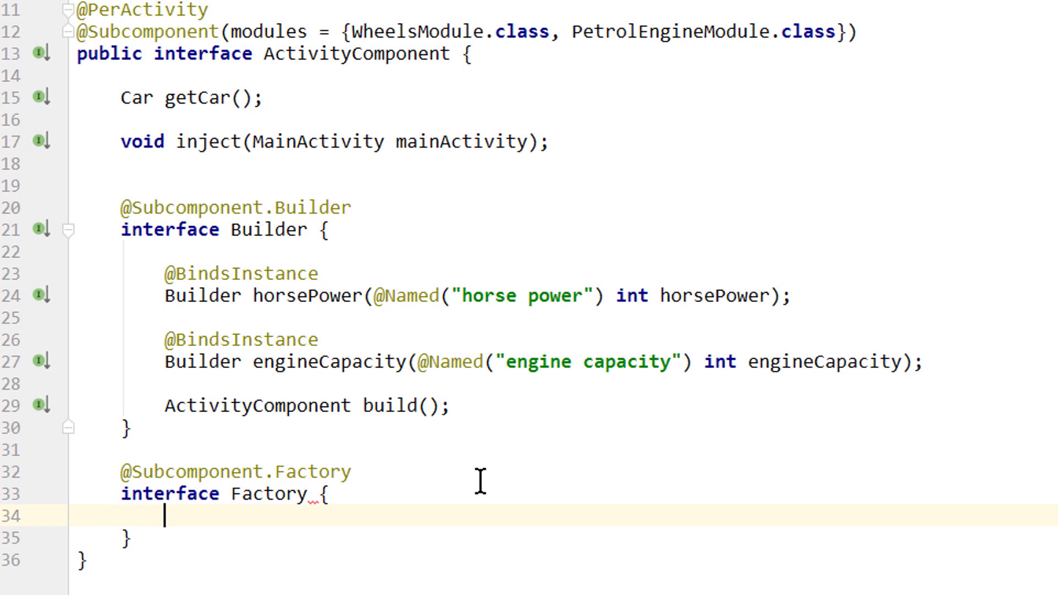
{"action": "key", "text": "Return"}
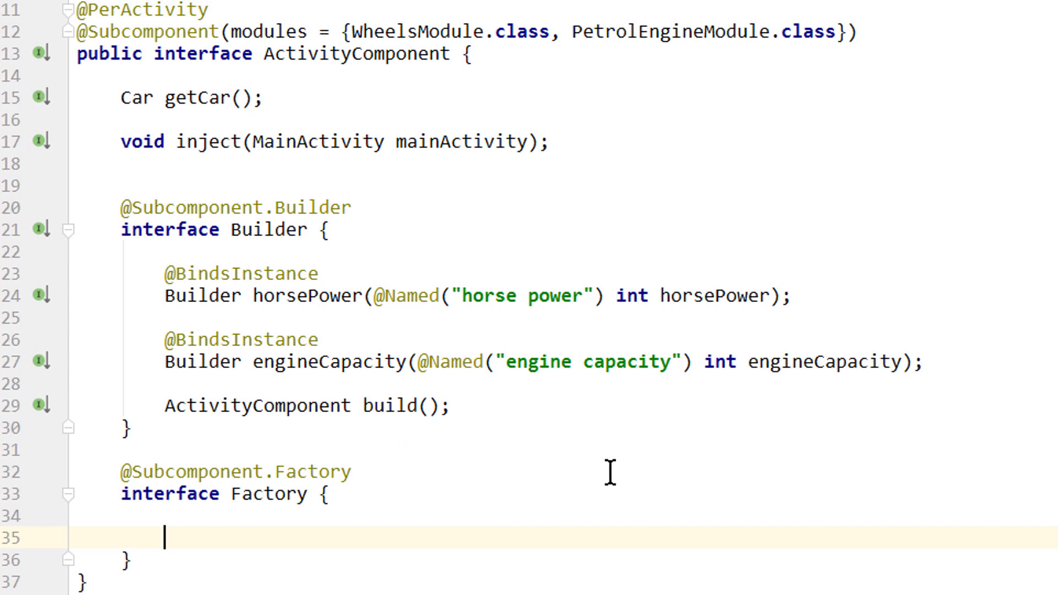
{"action": "type", "text": "ActivityComponent c"}
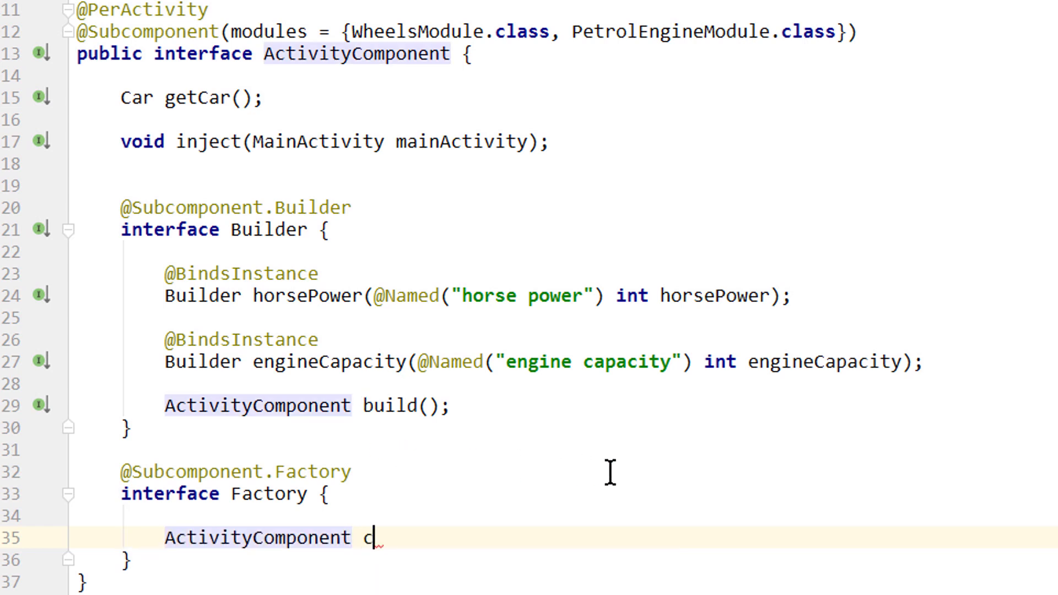
{"action": "type", "text": "reate"}
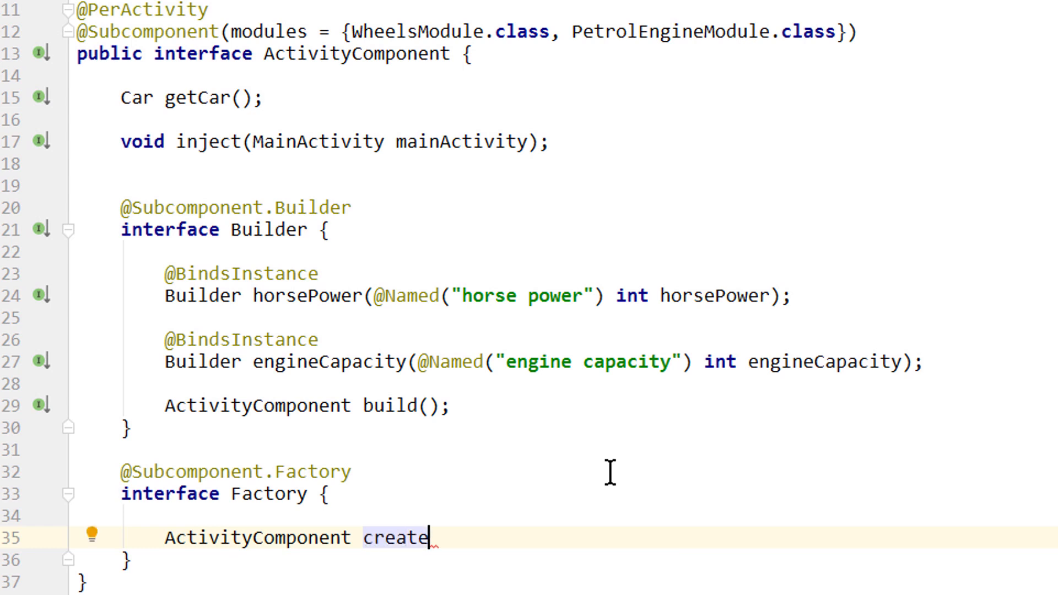
{"action": "type", "text": "();"}
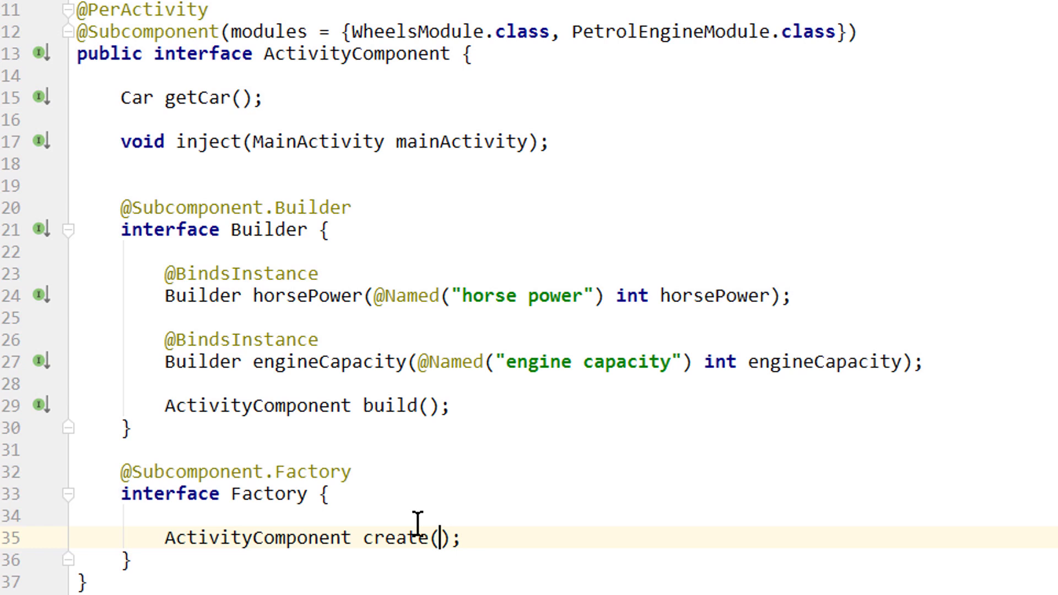
{"action": "mouse_move", "coordinate": [161, 271]}
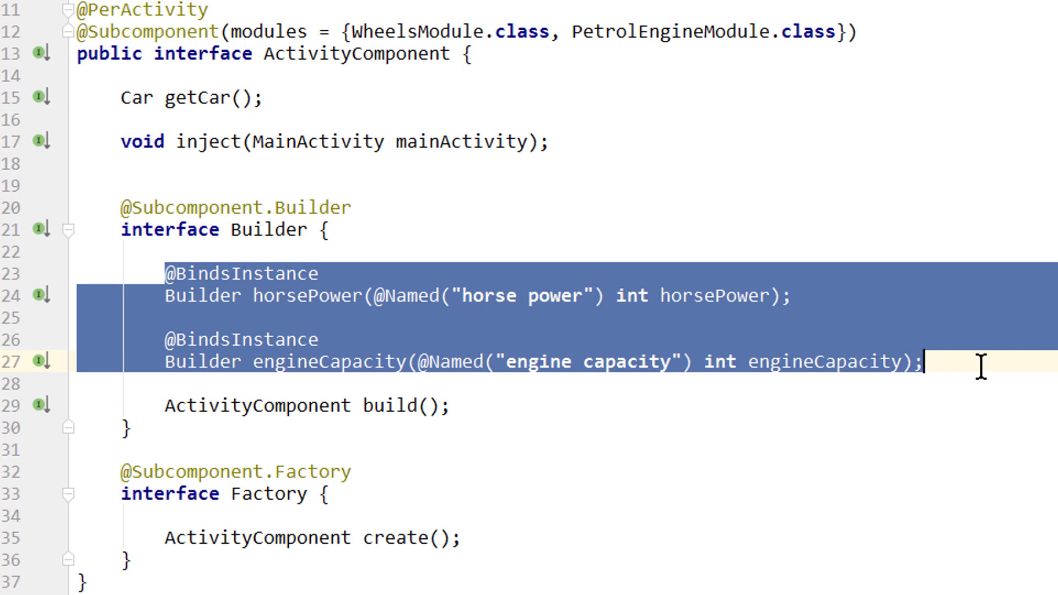
{"action": "left_click", "coordinate": [168, 273]}
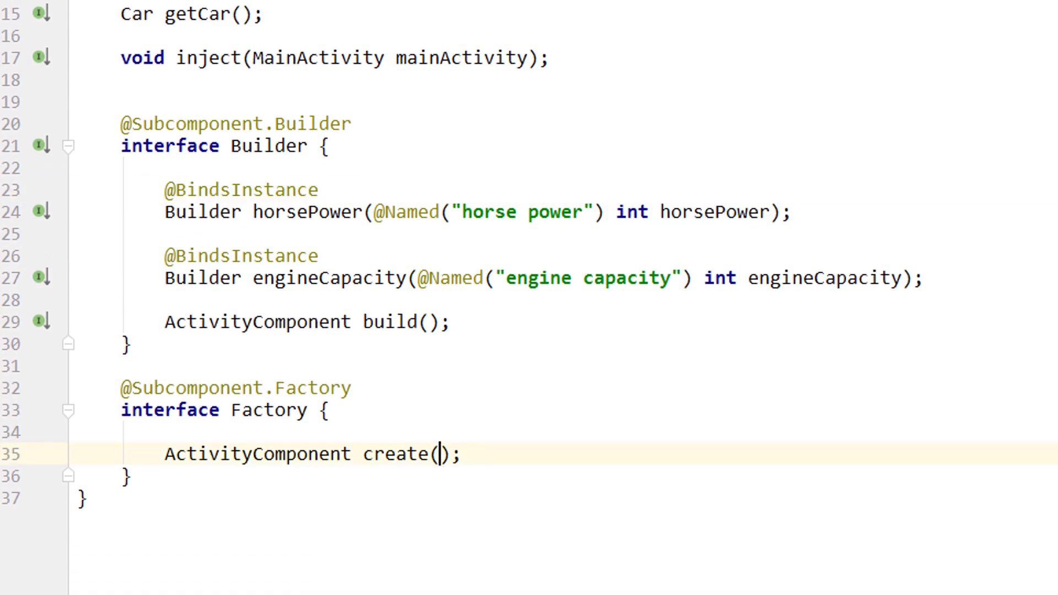
{"action": "type", "text": "@BindsInstance @Named(\"horse power"}
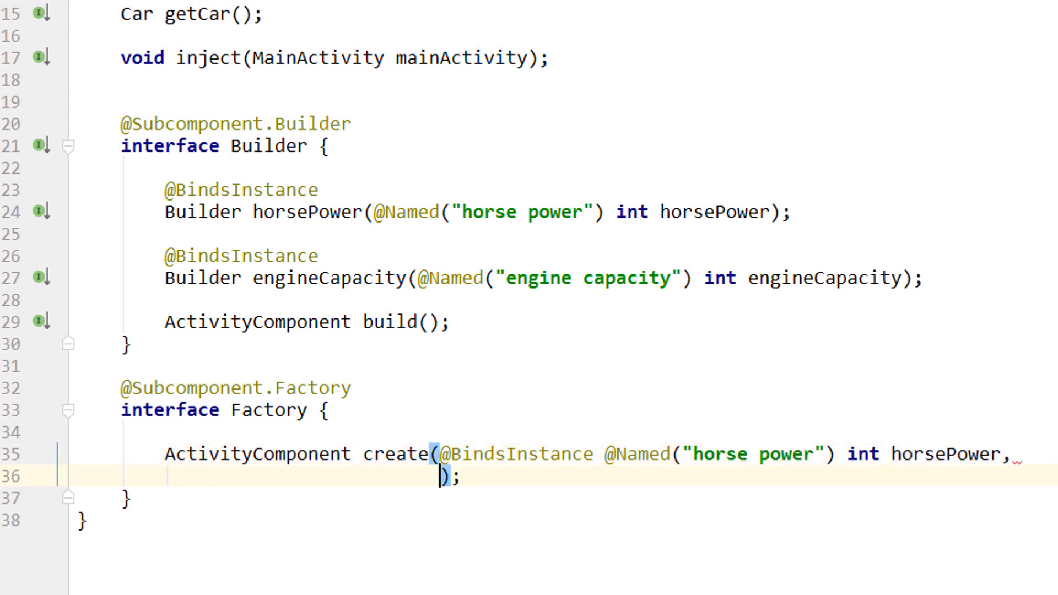
{"action": "type", "text": "@BindsInstance @Named(\"engine capacity\") int engineCapacity"}
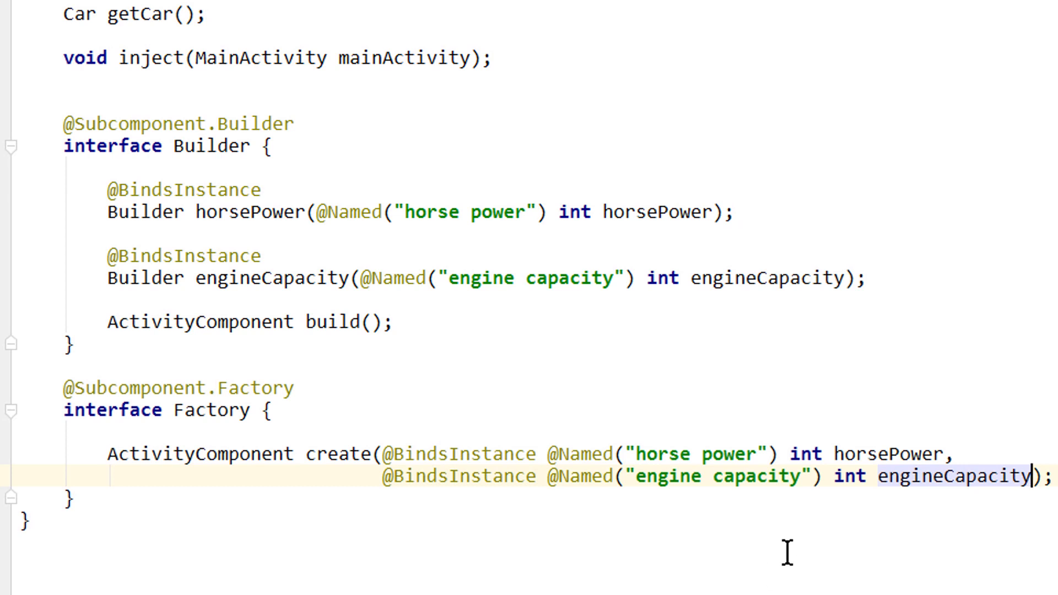
{"action": "mouse_move", "coordinate": [766, 375]}
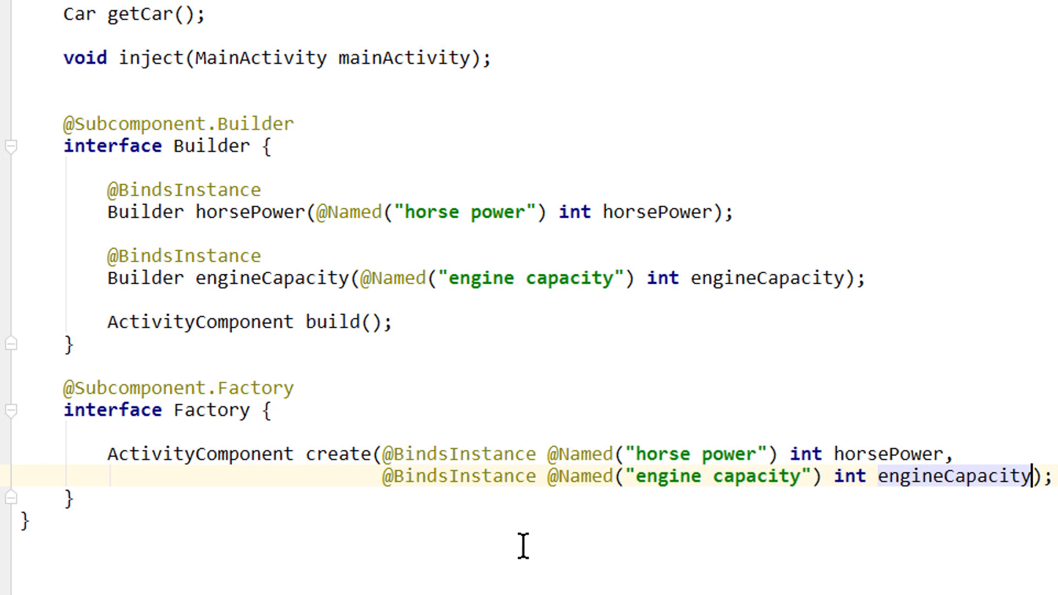
{"action": "scroll", "scroll_direction": "up", "scroll_amount": 3}
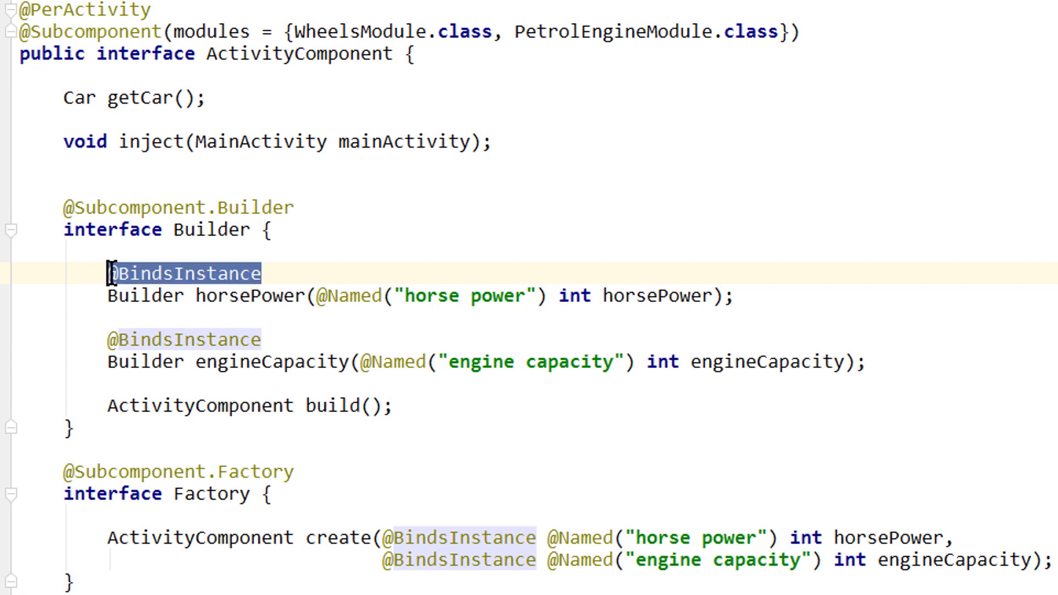
{"action": "key", "text": "Delete"}
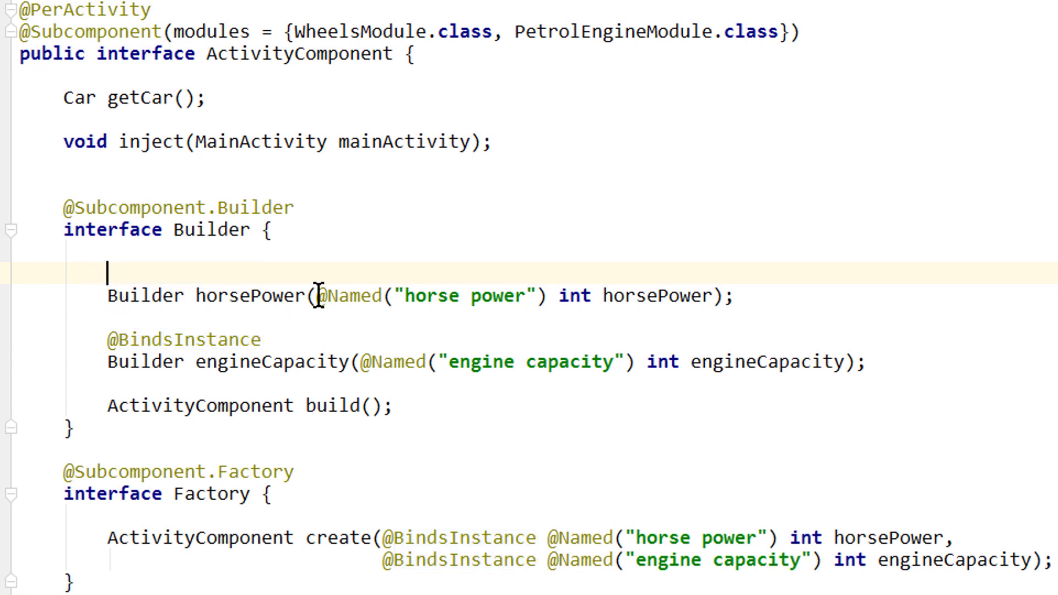
{"action": "type", "text": "@BindsInstance"}
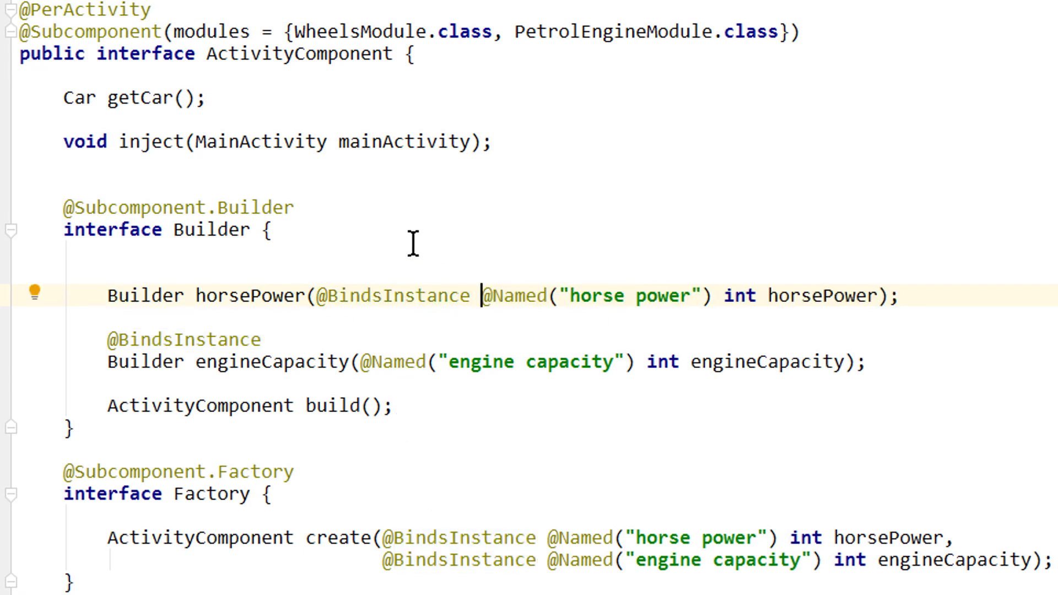
{"action": "mouse_move", "coordinate": [783, 506]}
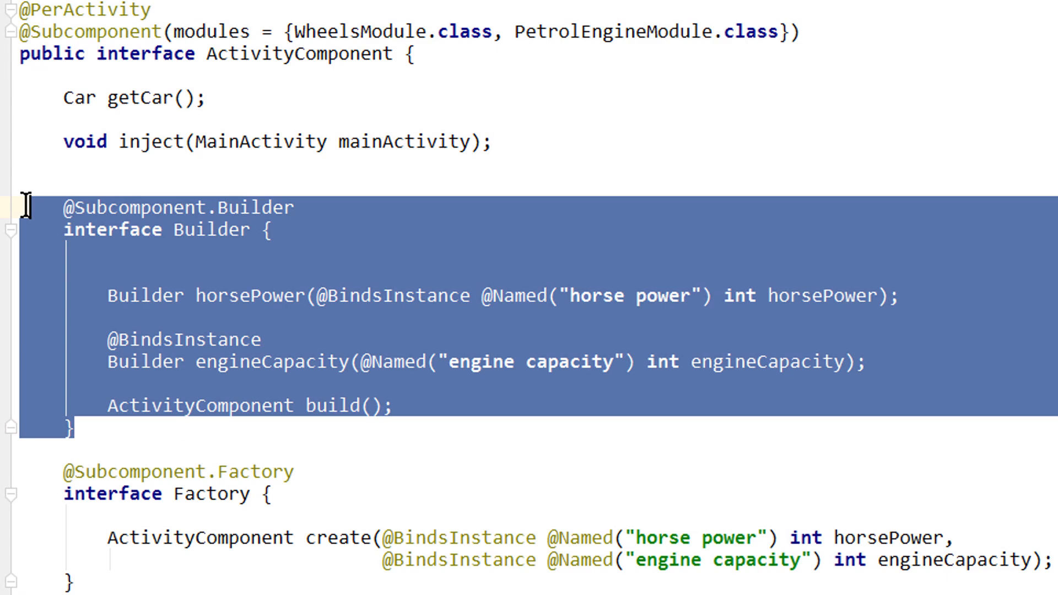
{"action": "key", "text": "Delete"}
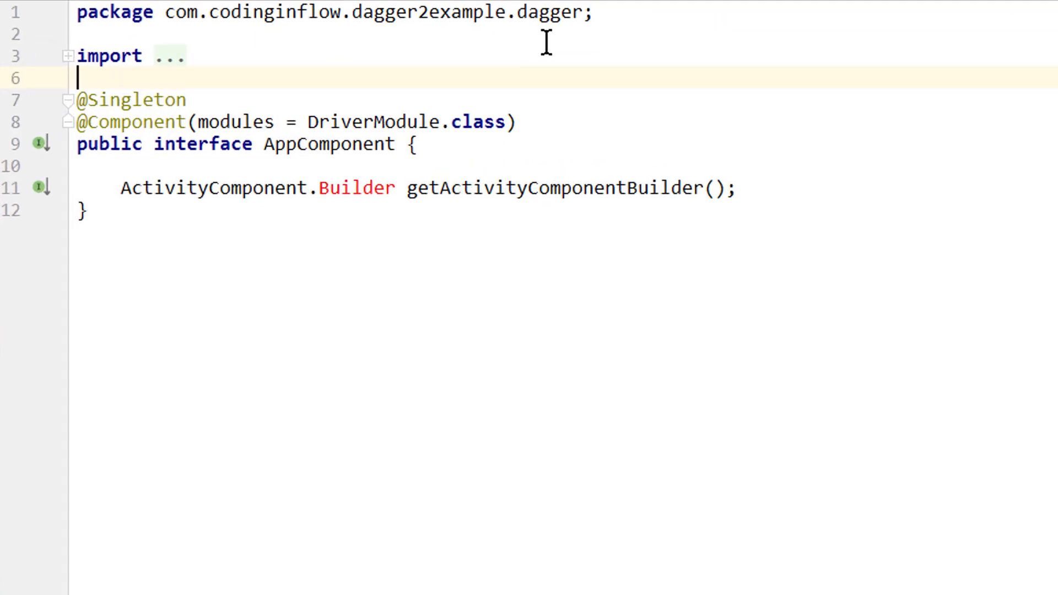
- Change the getter to return ActivityComponent.Factory and name it getActivityComponentFactory()
{"action": "double_click", "coordinate": [356, 188]}
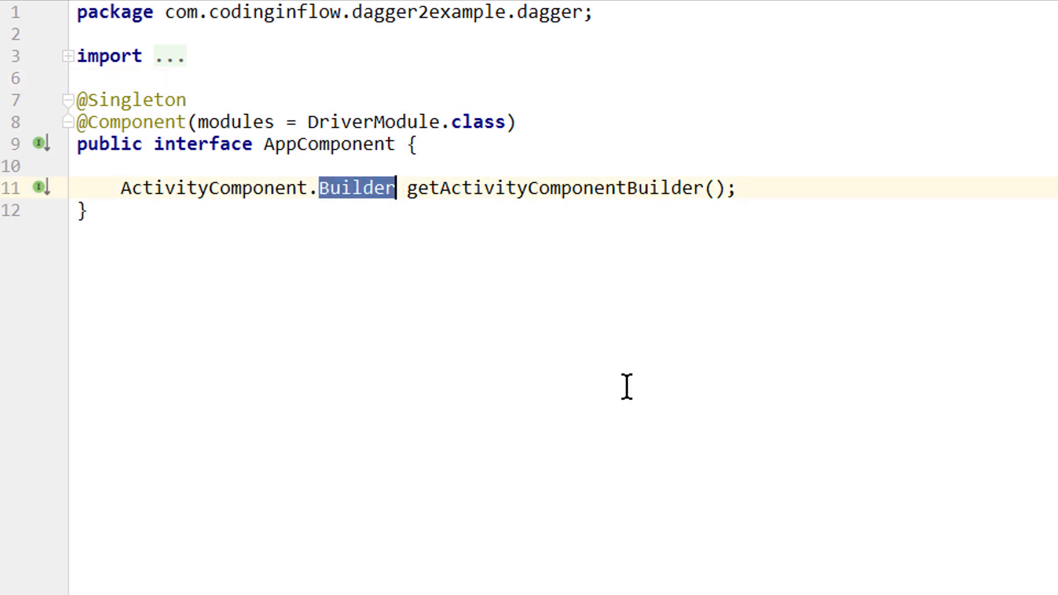
{"action": "type", "text": "Factory"}
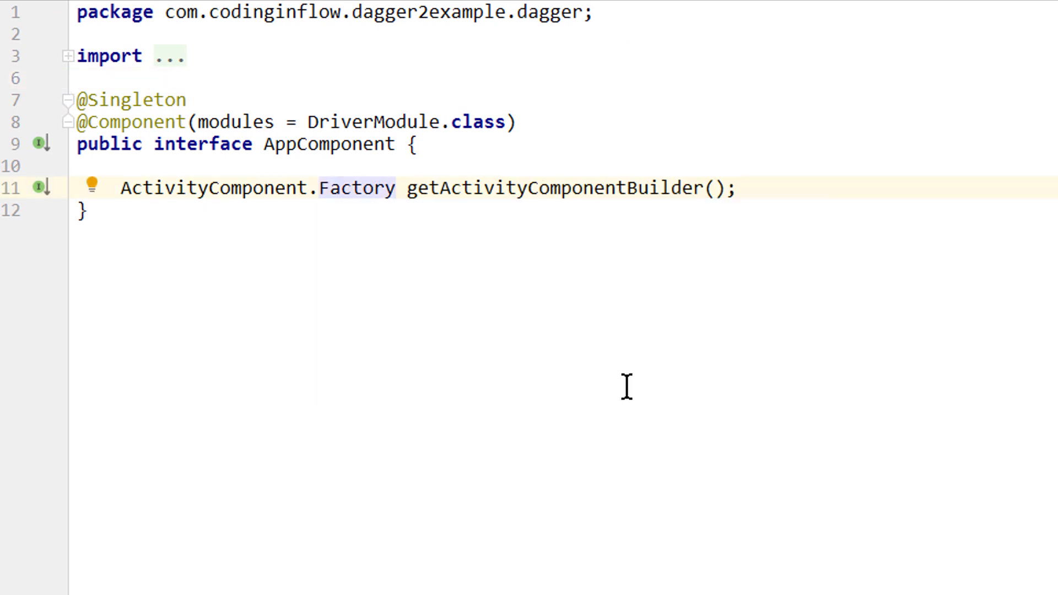
{"action": "mouse_move", "coordinate": [621, 187]}
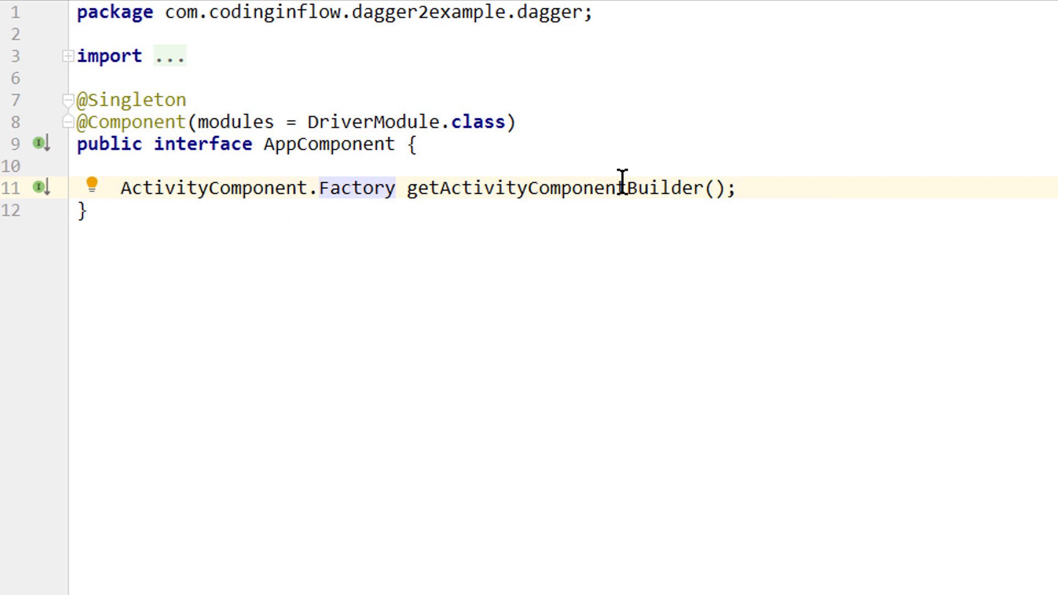
{"action": "type", "text": "Factory"}
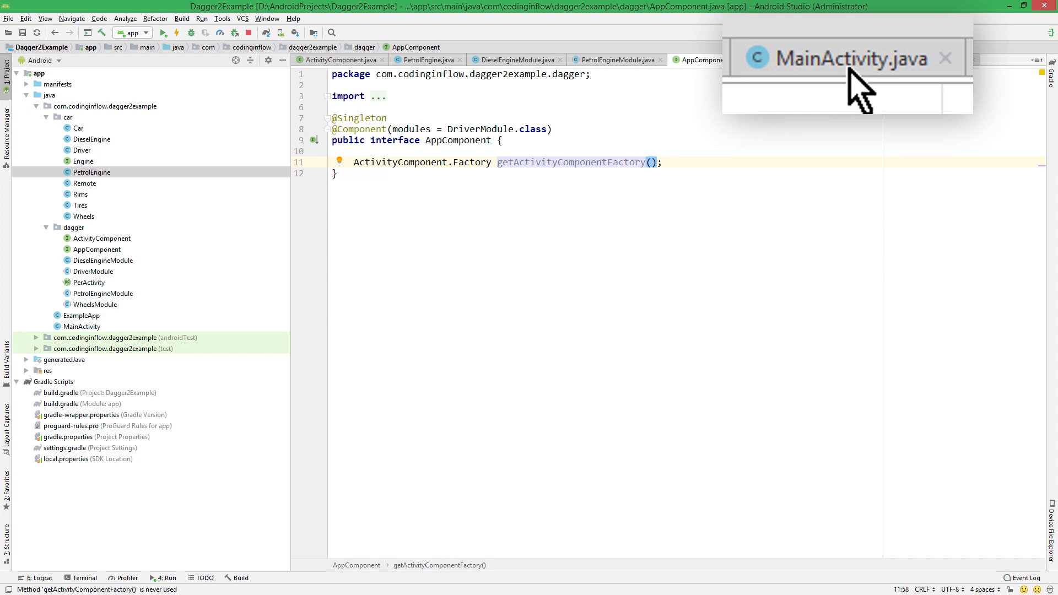
- In MainActivity, call getActivityComponentFactory().create(150, 1400) instead of the builder chain
{"action": "left_click", "coordinate": [849, 58]}
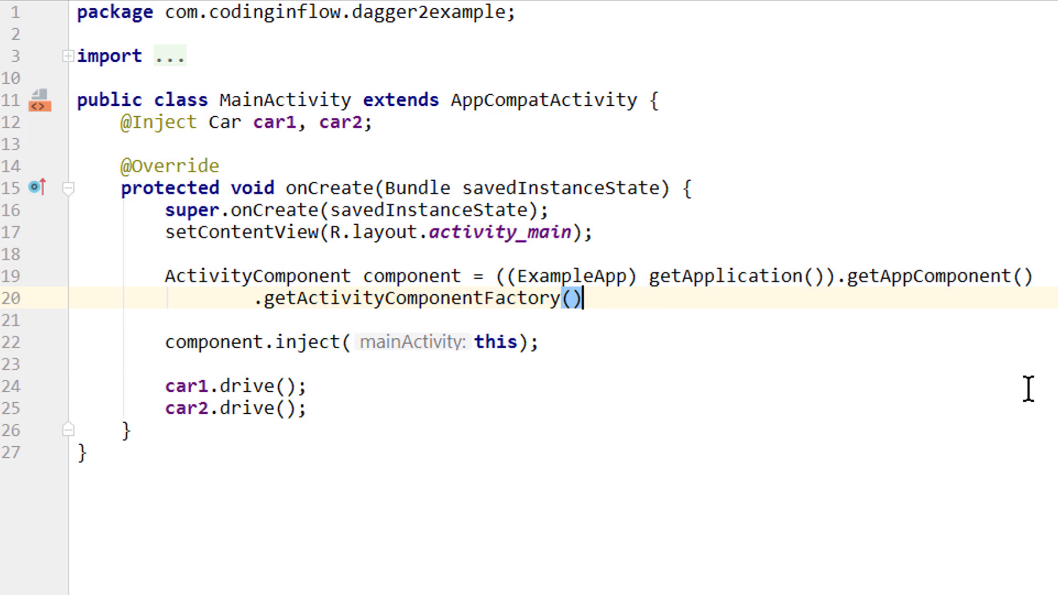
{"action": "type", "text": ".create(150"}
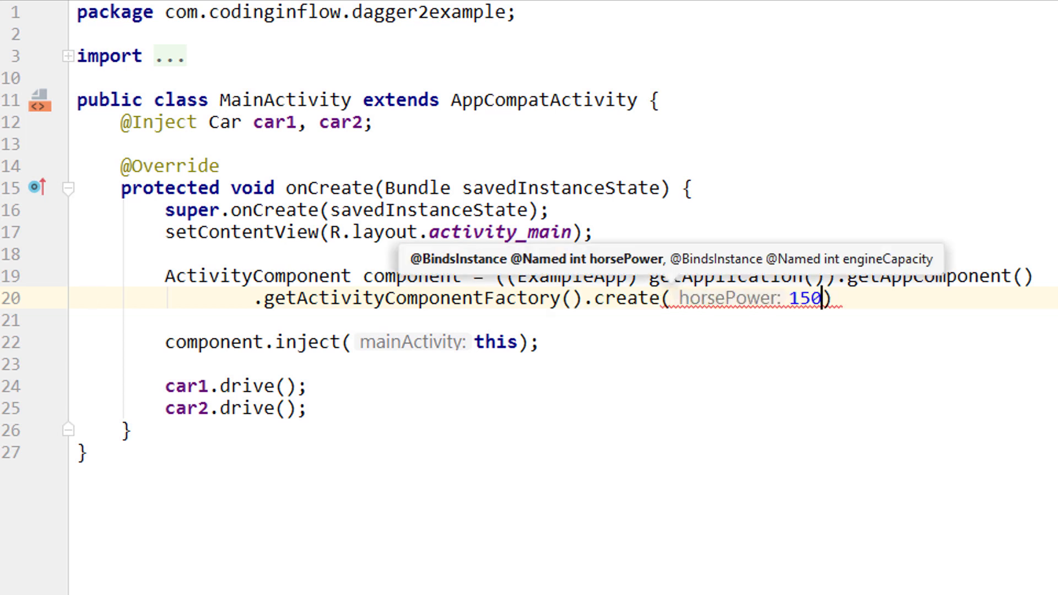
{"action": "type", "text": ", 1400"}
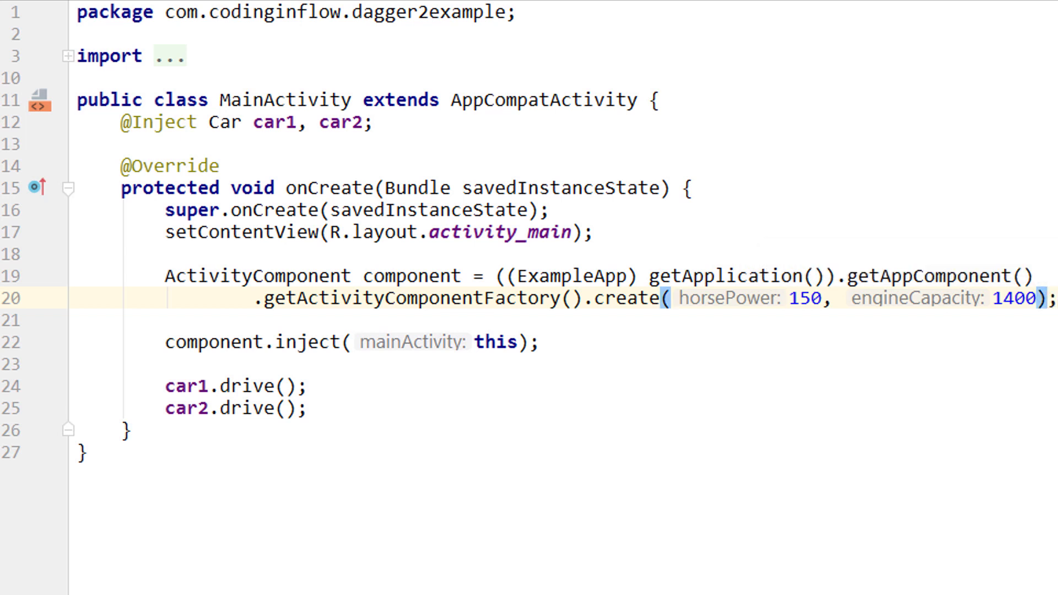
{"action": "mouse_move", "coordinate": [1011, 346]}
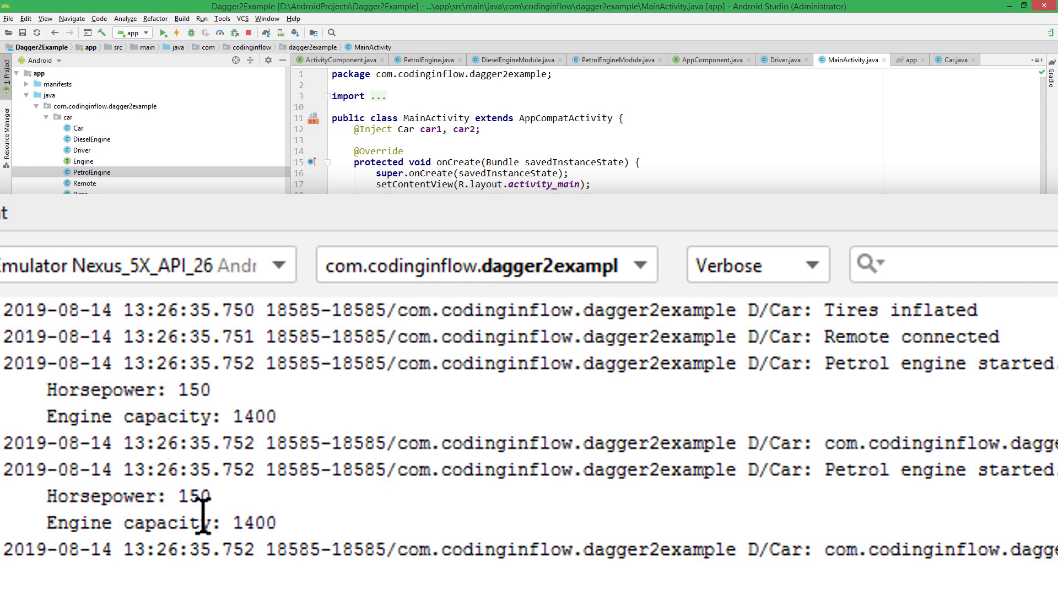
{"action": "mouse_move", "coordinate": [297, 584]}
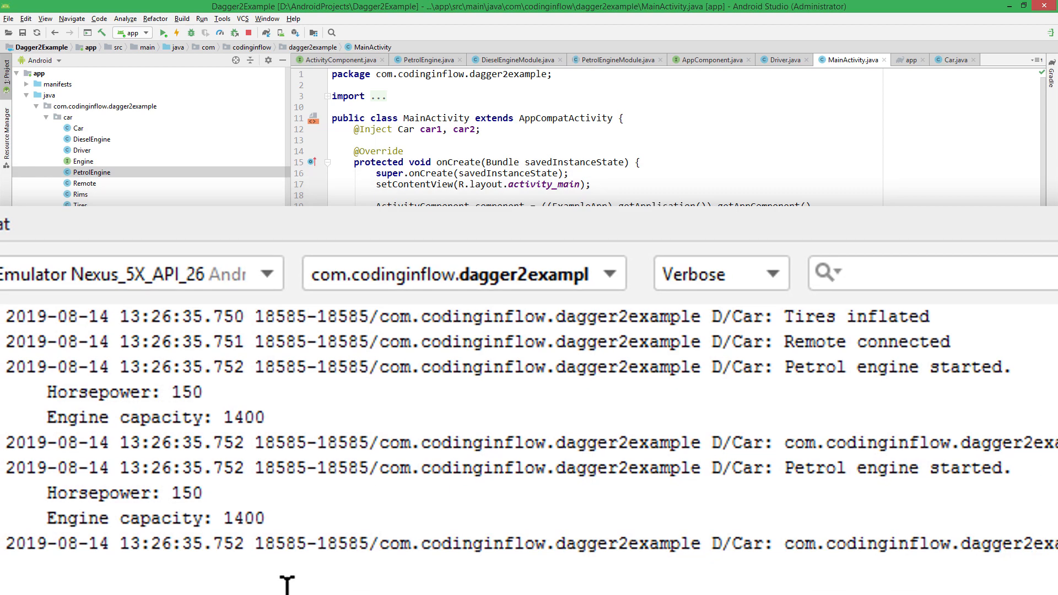
- Check the log for petrol engines with horsepower 150 and capacity 1400, then return to MainActivity
{"action": "left_click", "coordinate": [41, 577]}
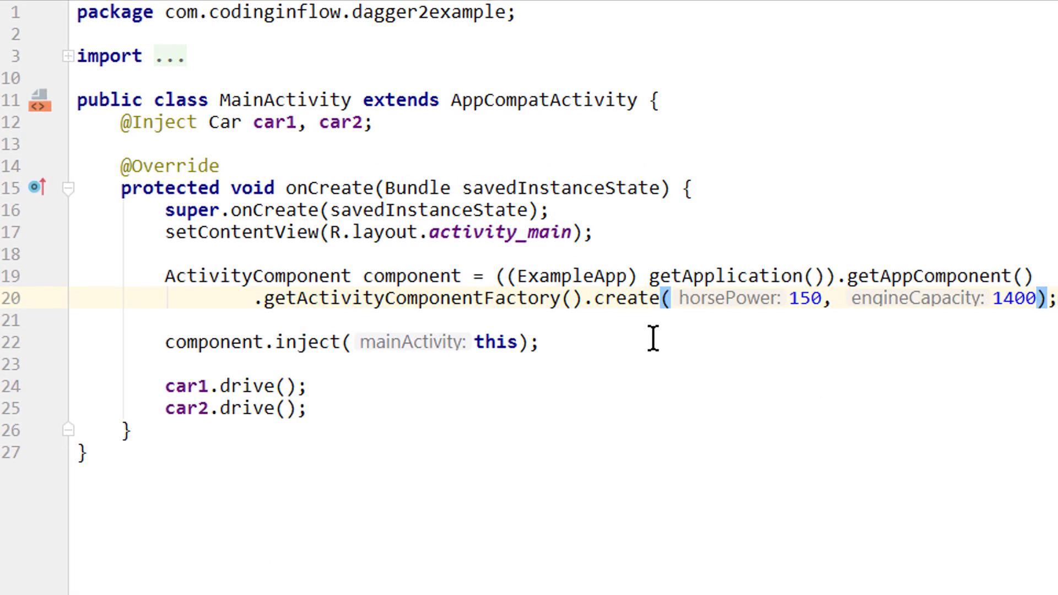
{"action": "mouse_move", "coordinate": [906, 348]}
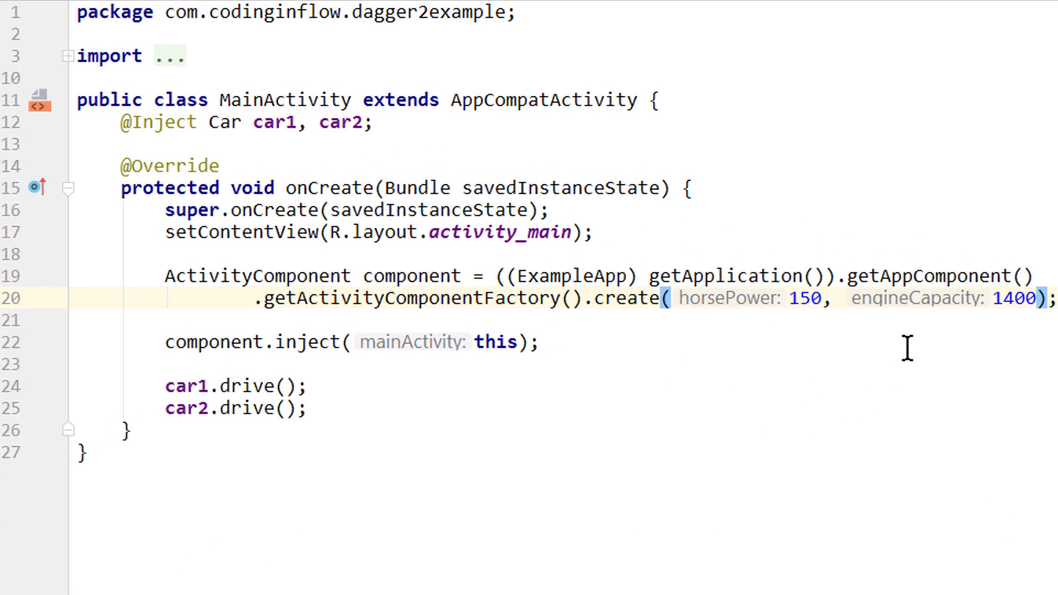
{"action": "mouse_move", "coordinate": [878, 403]}
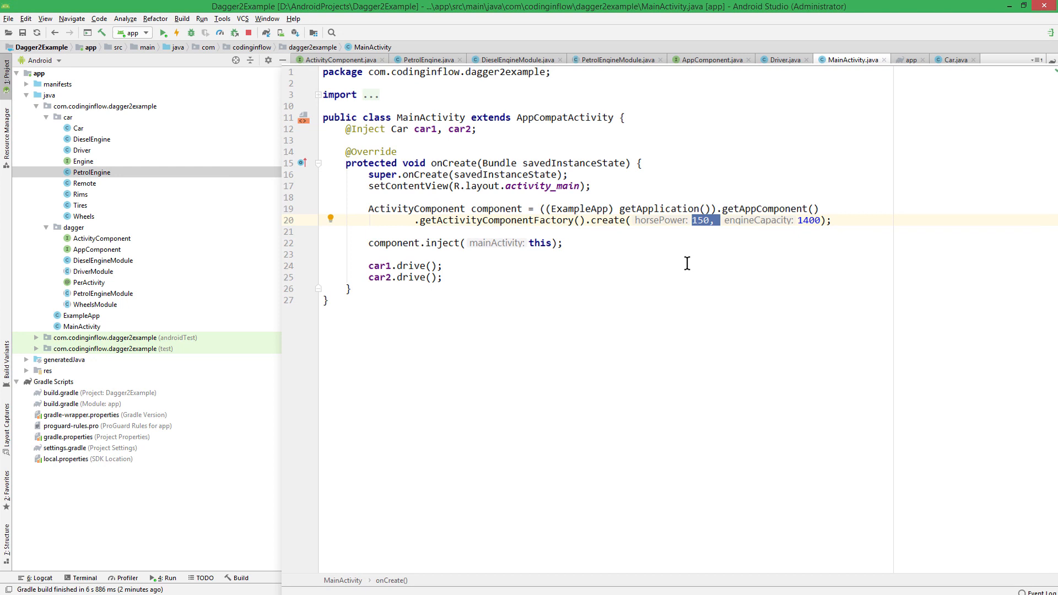
{"action": "mouse_move", "coordinate": [779, 60]}
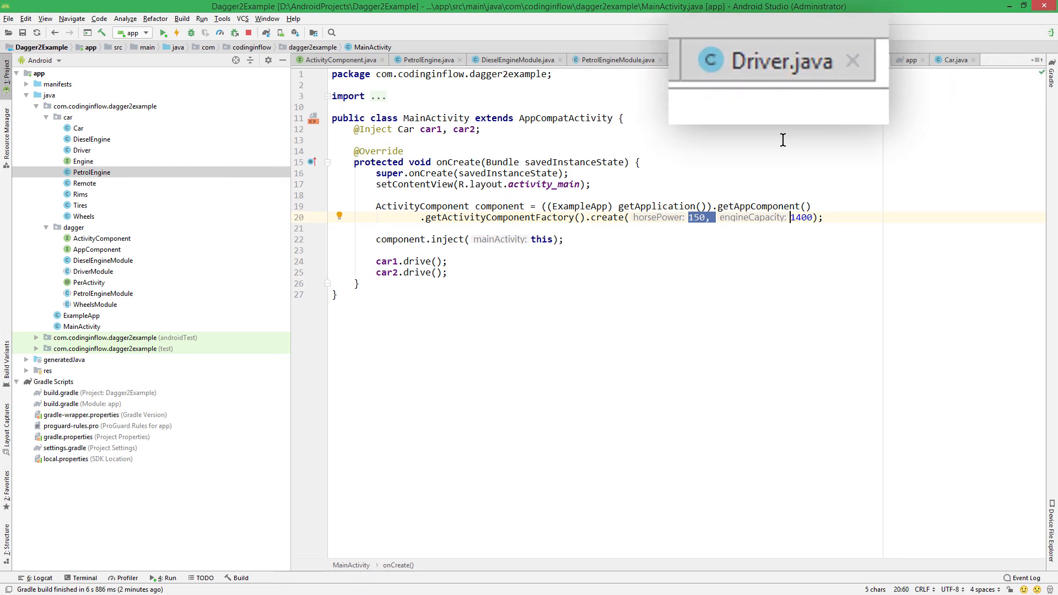
{"action": "mouse_move", "coordinate": [793, 105]}
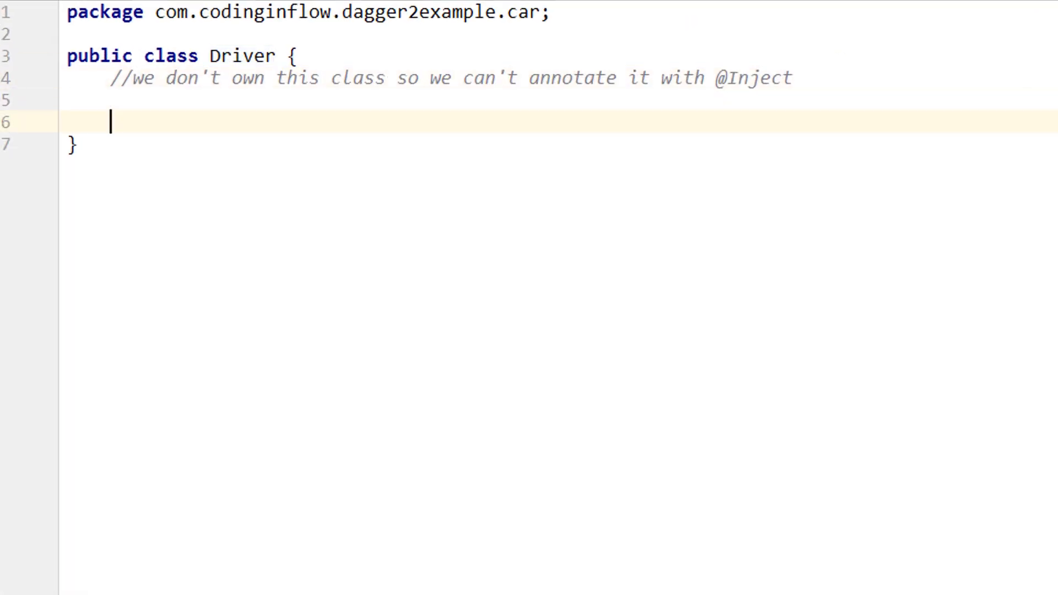
{"action": "mouse_move", "coordinate": [1033, 376]}
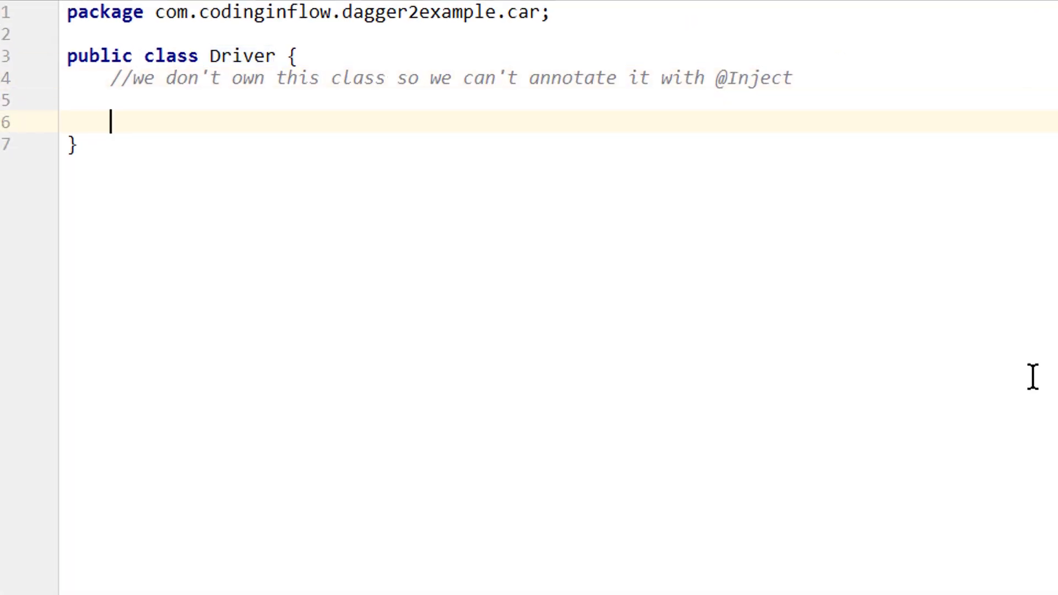
- Add 'String name;' to Driver and generate a constructor for the name field
{"action": "type", "text": "String"}
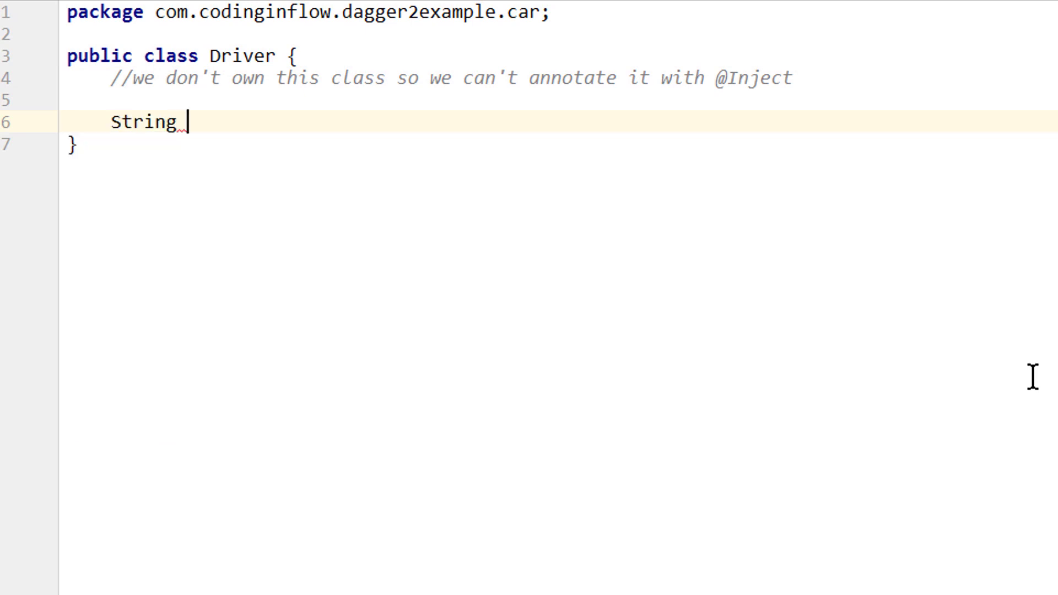
{"action": "type", "text": "name;"}
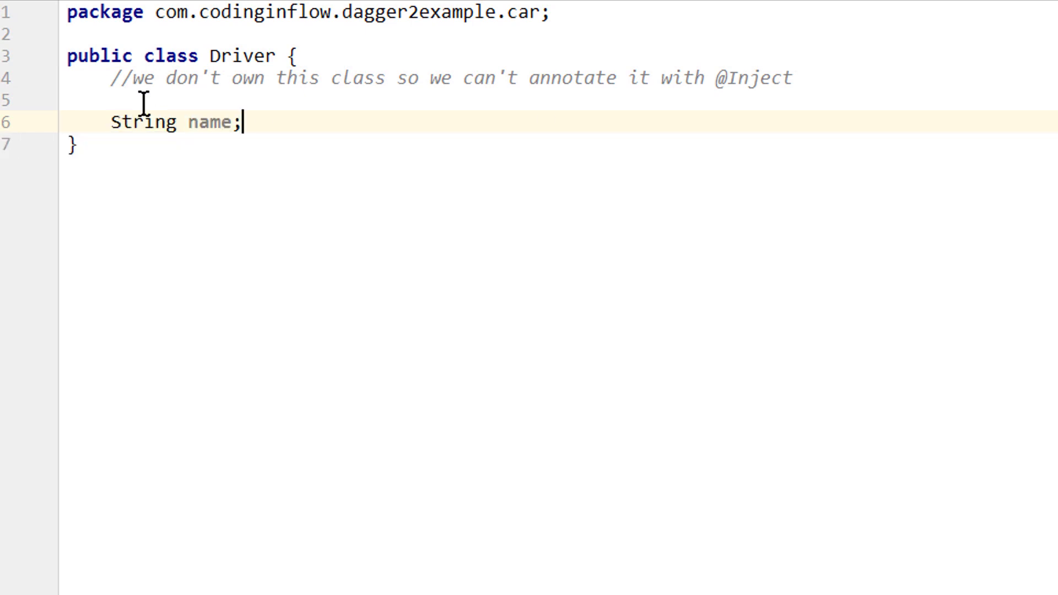
{"action": "mouse_move", "coordinate": [433, 172]}
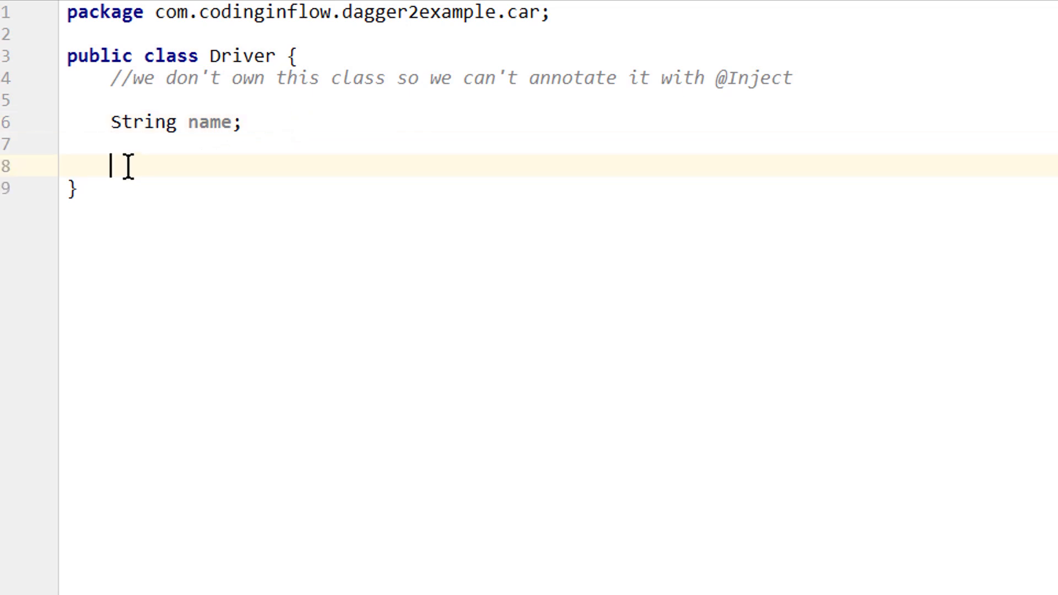
{"action": "right_click", "coordinate": [111, 166]}
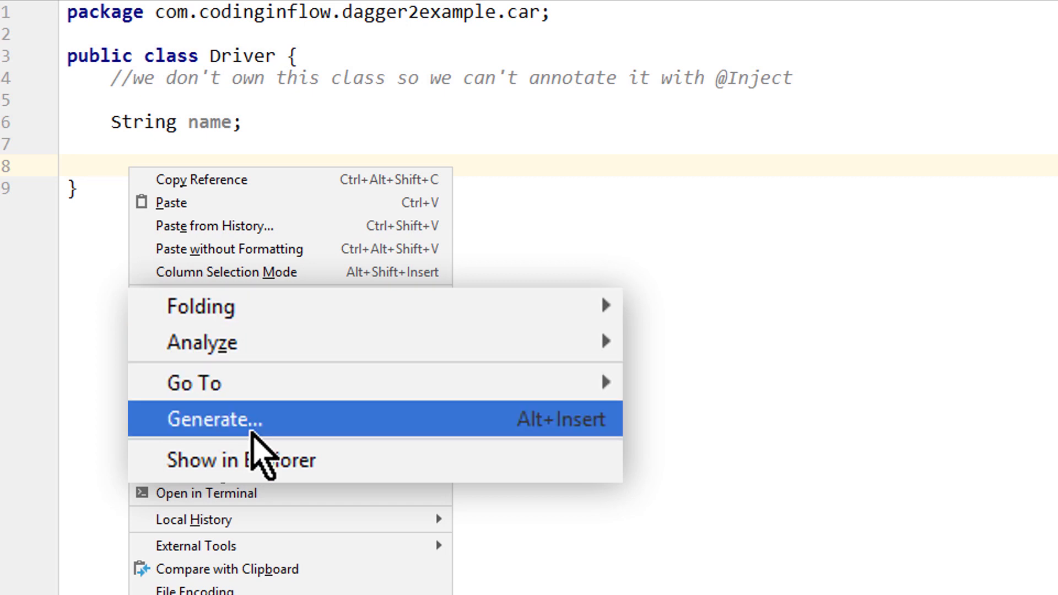
{"action": "left_click", "coordinate": [213, 418]}
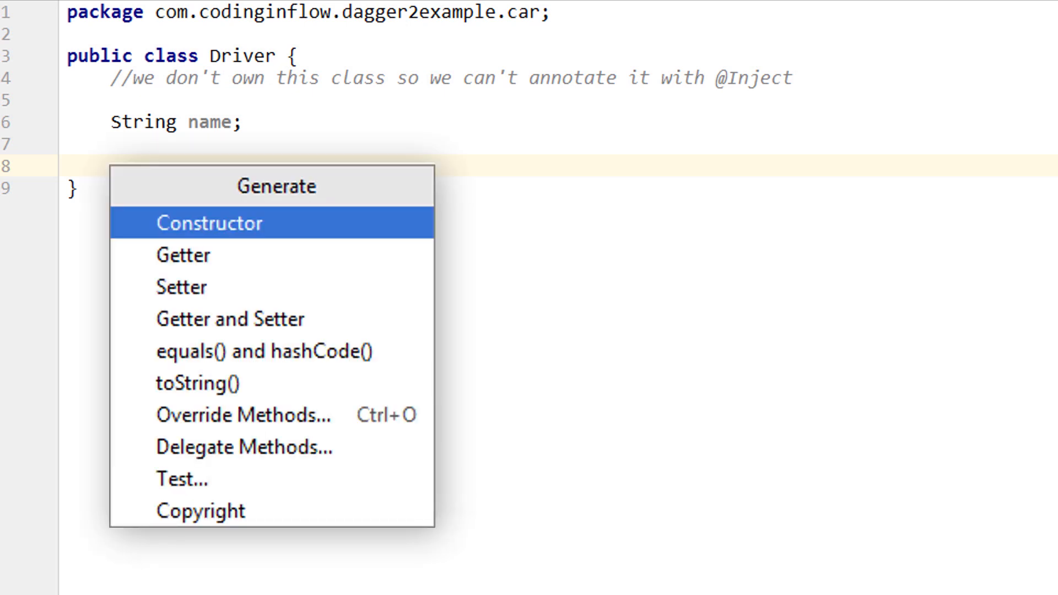
{"action": "left_click", "coordinate": [210, 223]}
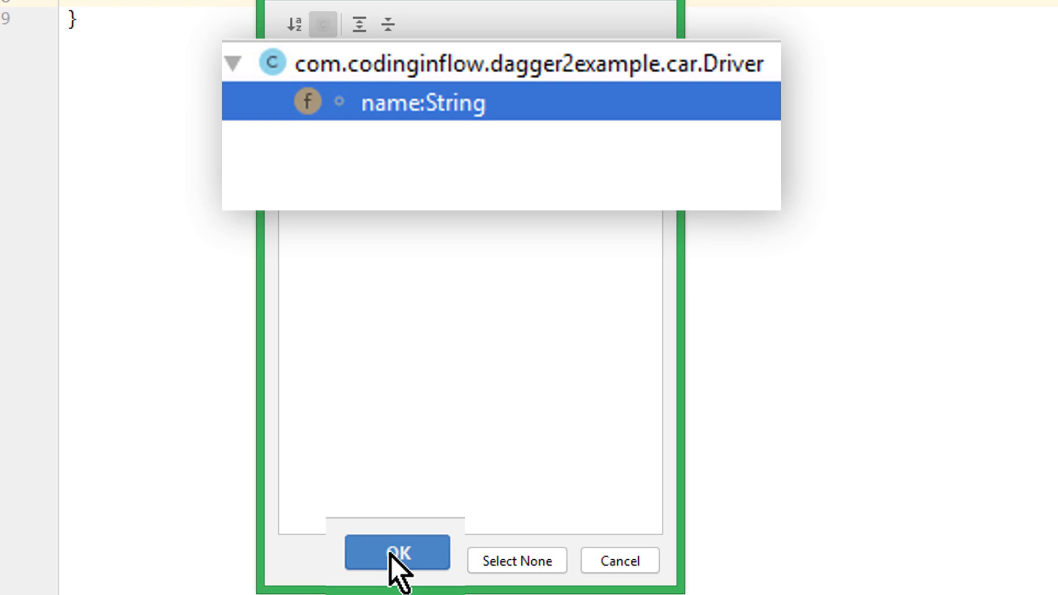
{"action": "left_click", "coordinate": [397, 552]}
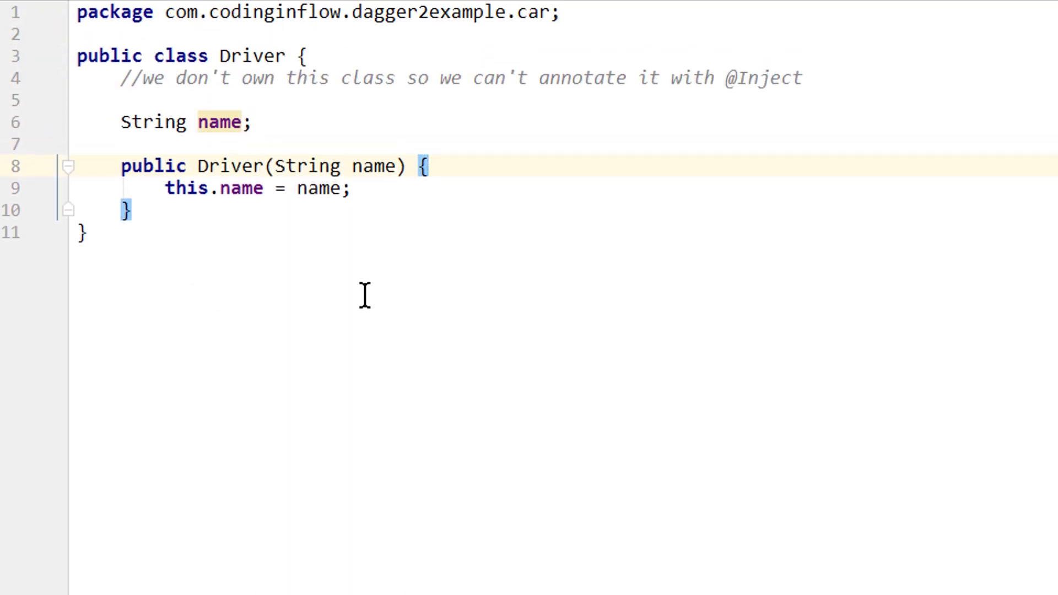
{"action": "mouse_move", "coordinate": [310, 301]}
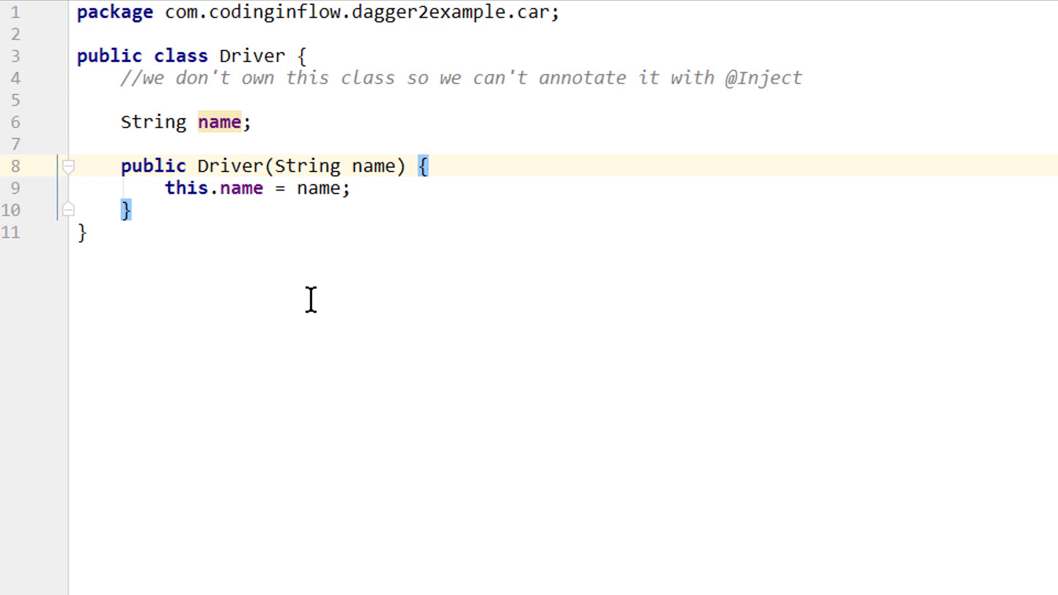
{"action": "left_click", "coordinate": [427, 165]}
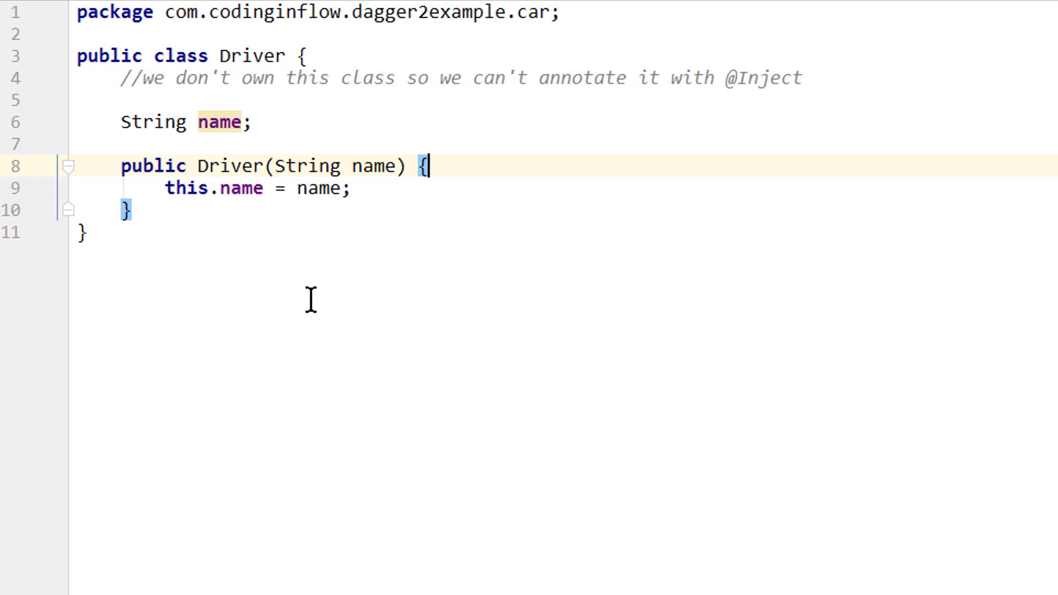
{"action": "mouse_move", "coordinate": [370, 239]}
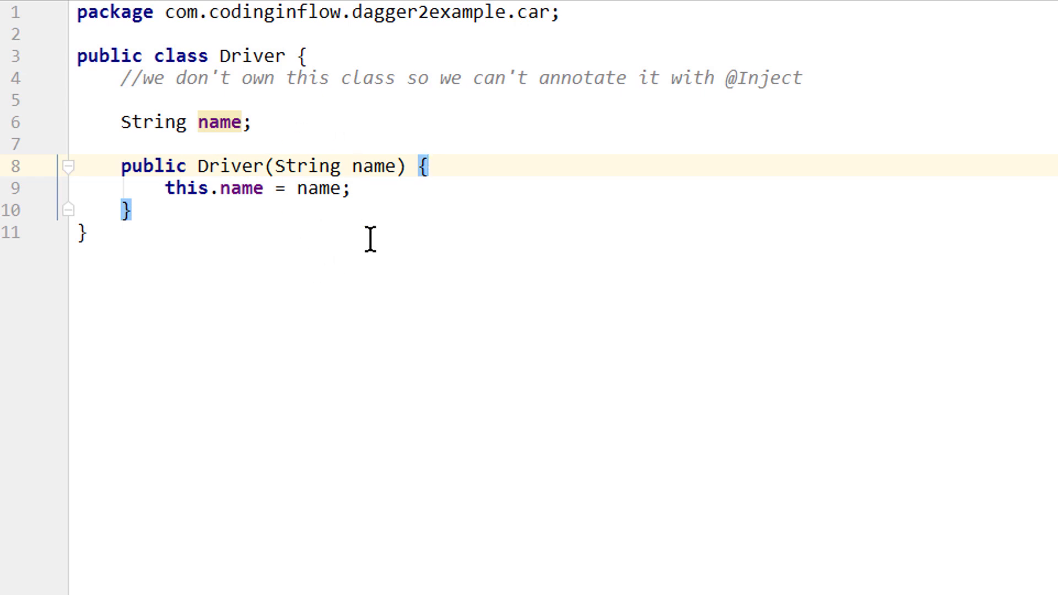
{"action": "left_click", "coordinate": [426, 166]}
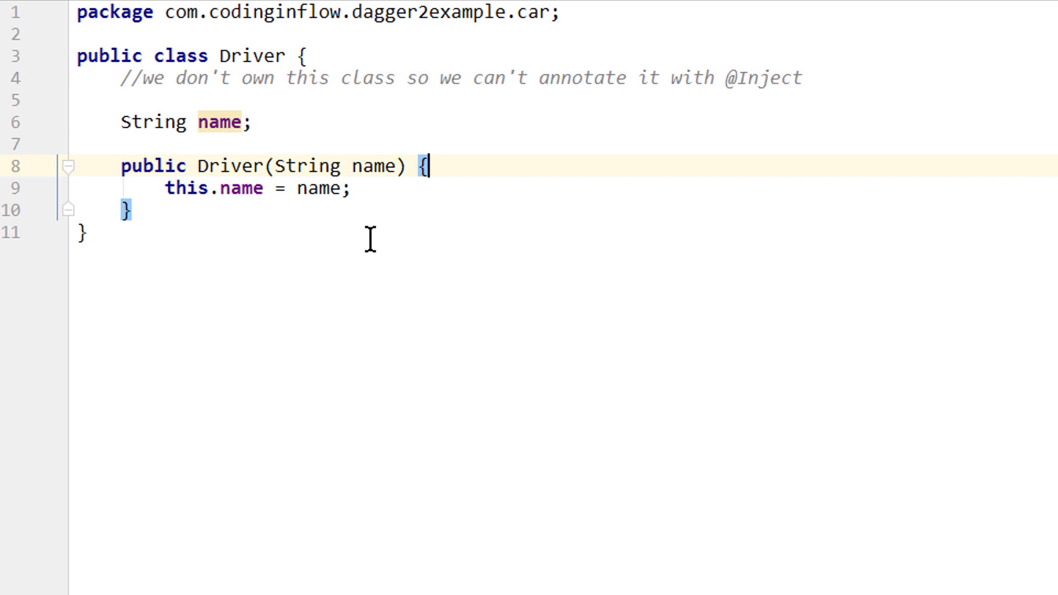
{"action": "mouse_move", "coordinate": [796, 66]}
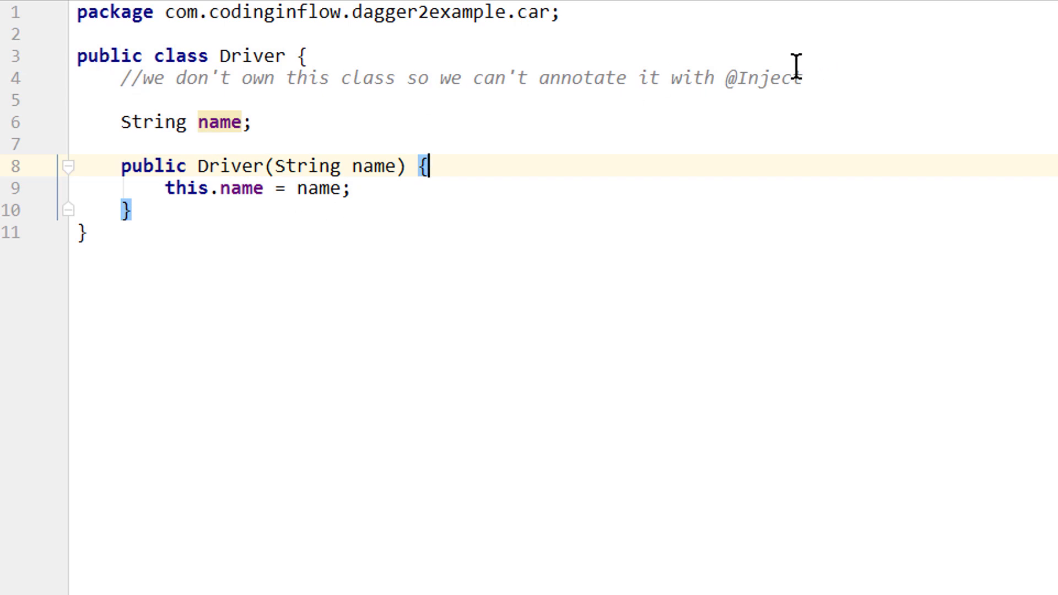
{"action": "mouse_move", "coordinate": [245, 275]}
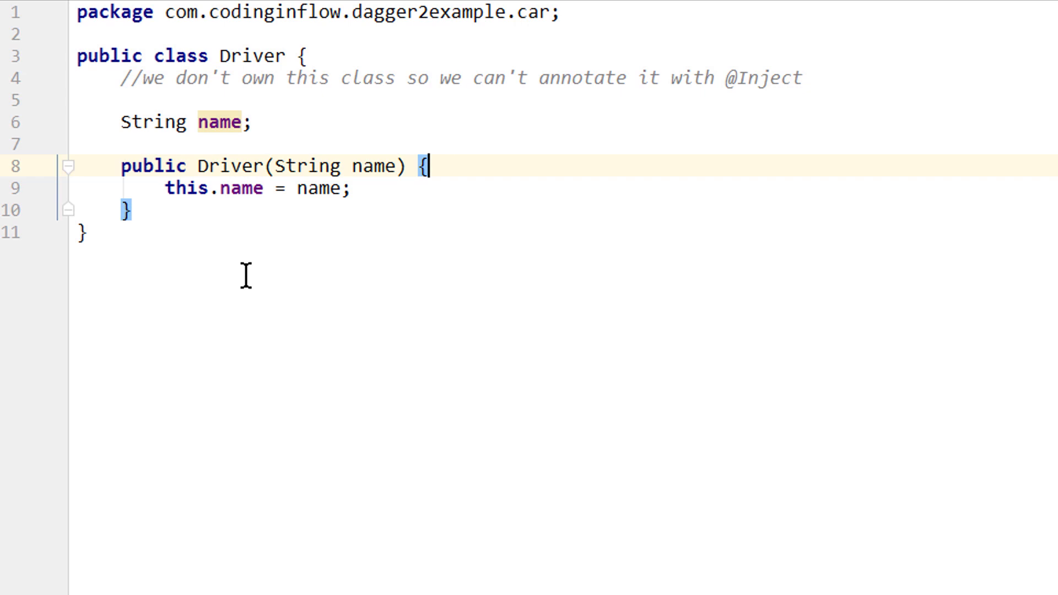
{"action": "mouse_move", "coordinate": [367, 226]}
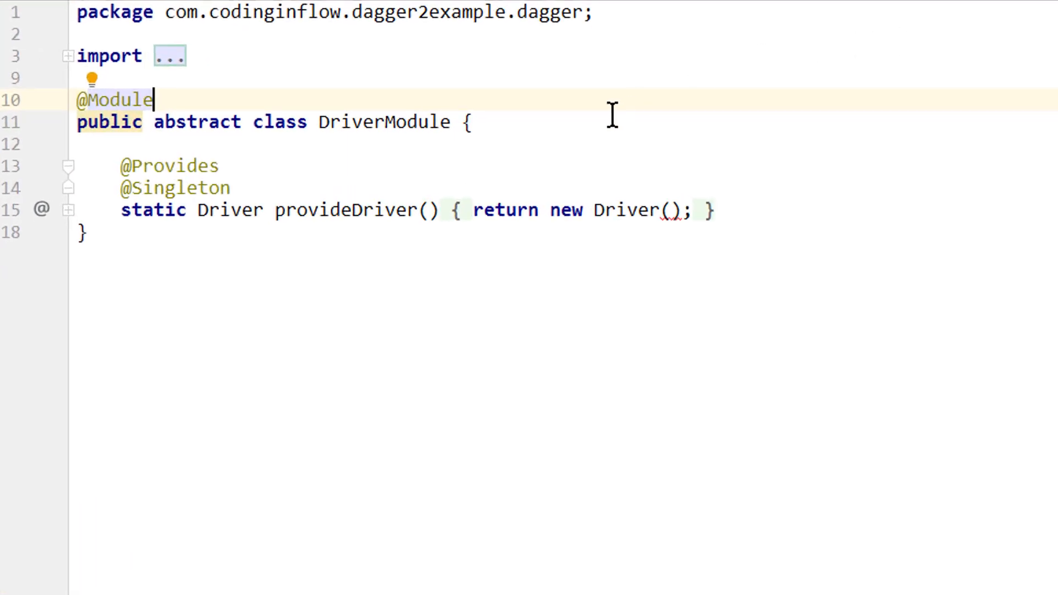
- Add a private String driverName field and its constructor to DriverModule
{"action": "key", "text": "enter"}
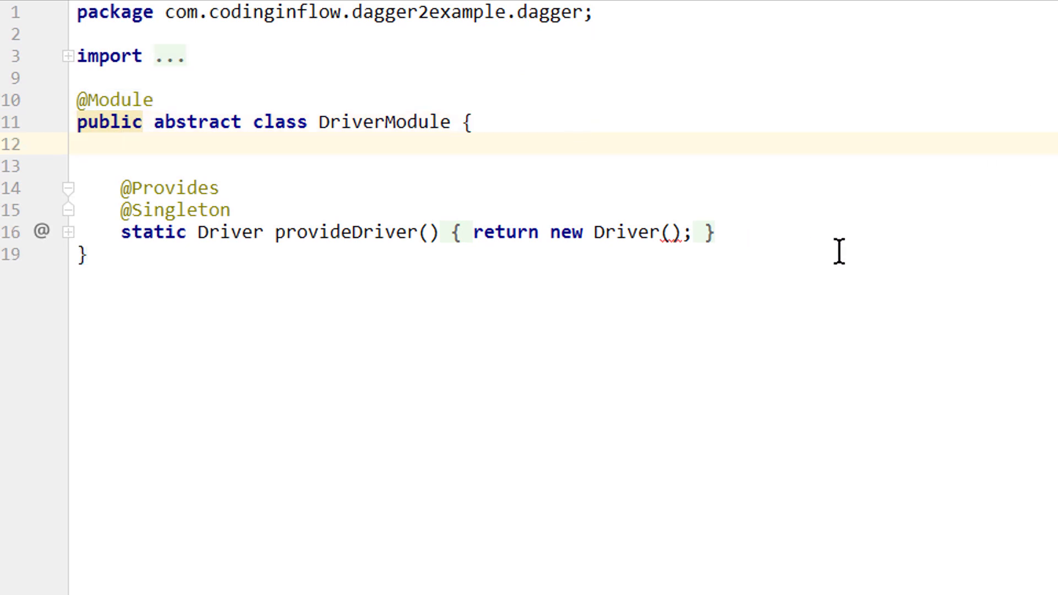
{"action": "type", "text": "private String"}
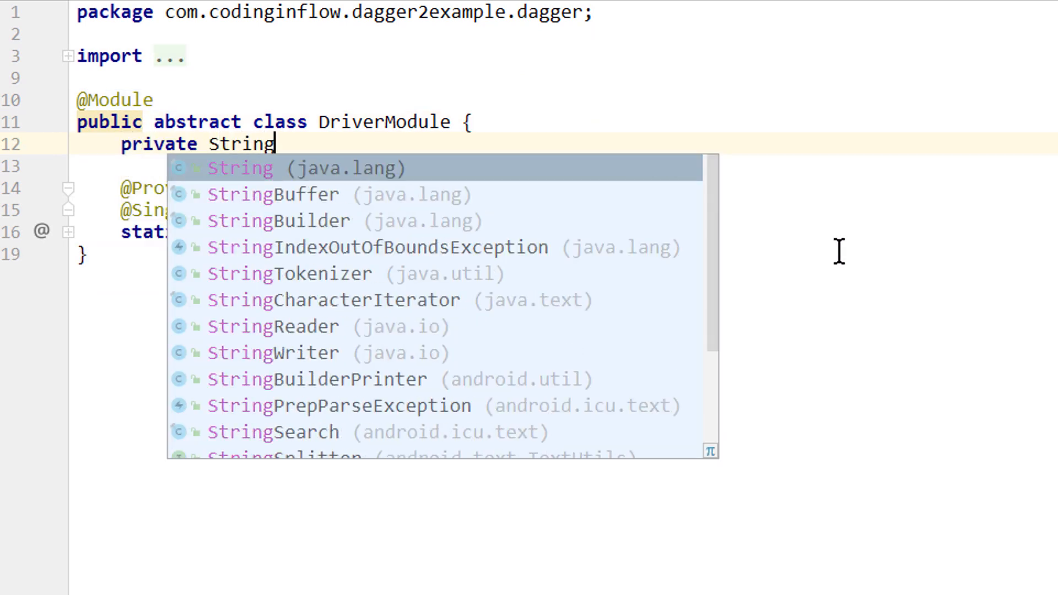
{"action": "type", "text": "driverName;"}
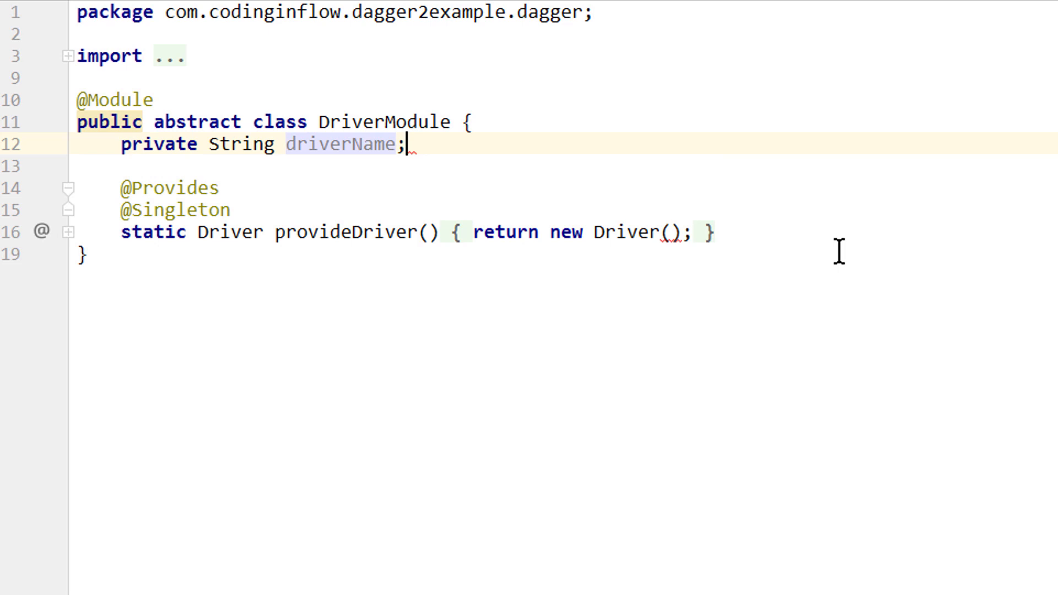
{"action": "key", "text": "Enter"}
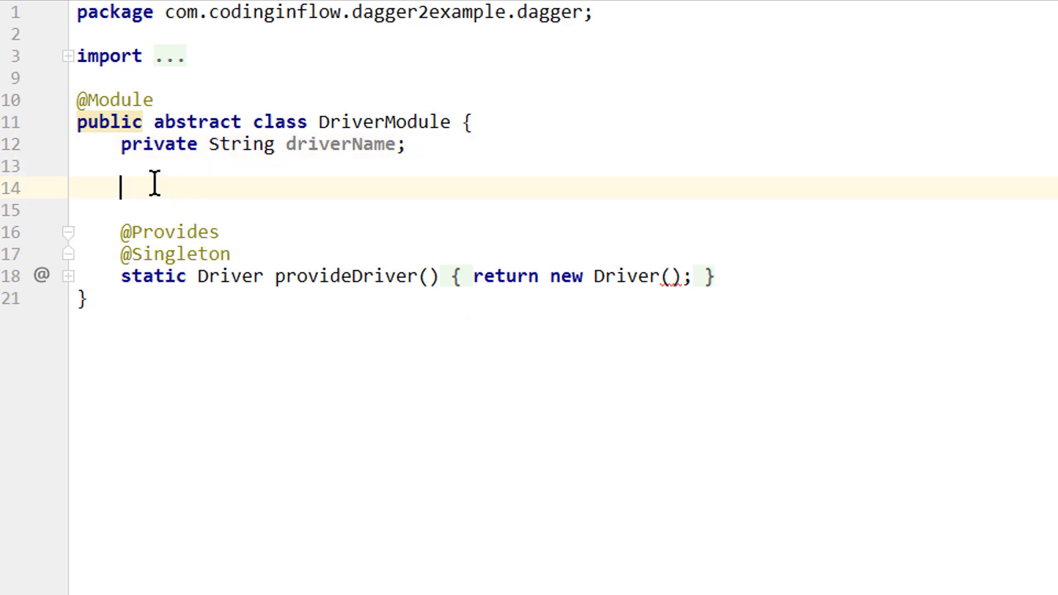
{"action": "mouse_move", "coordinate": [237, 469]}
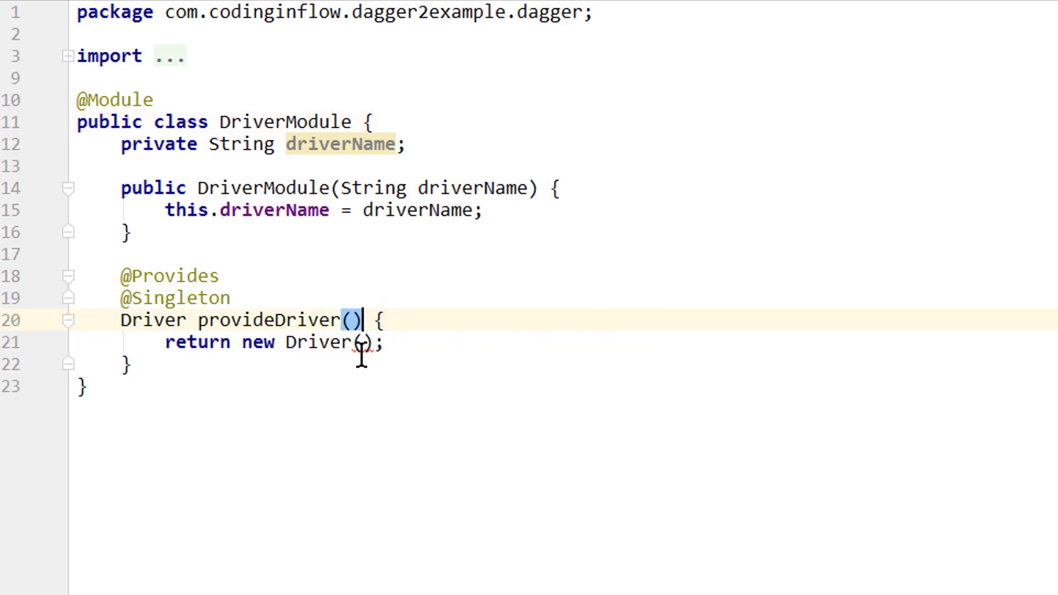
{"action": "type", "text": "dr"}
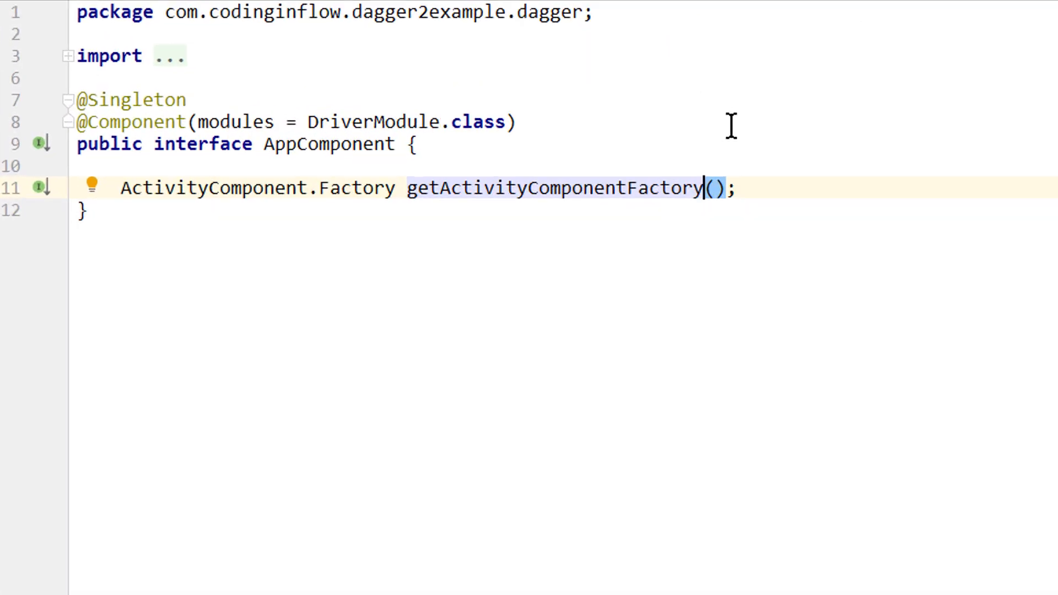
{"action": "key", "text": "Enter"}
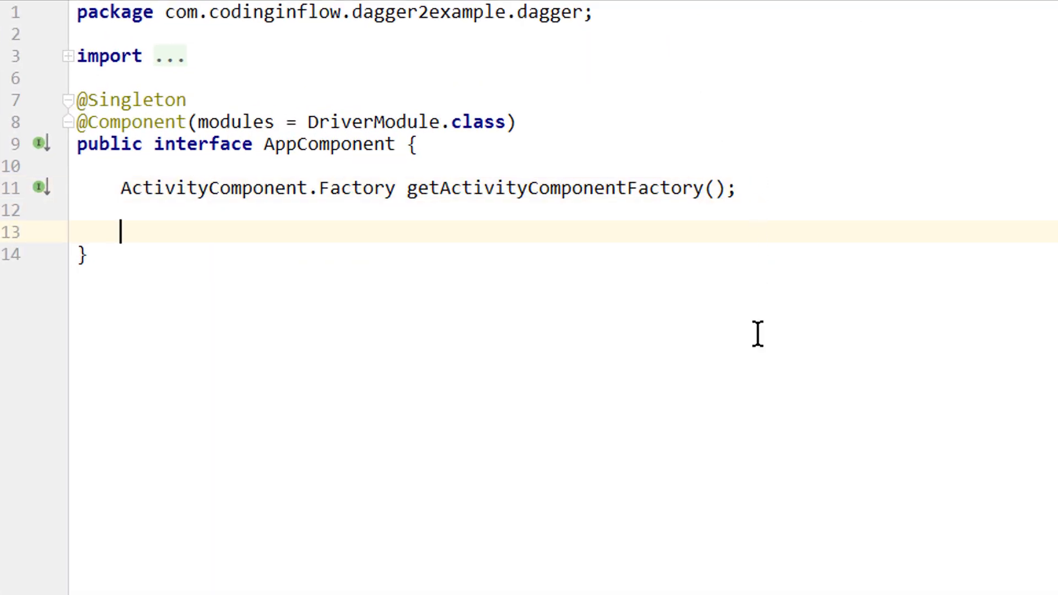
{"action": "type", "text": "@Component."}
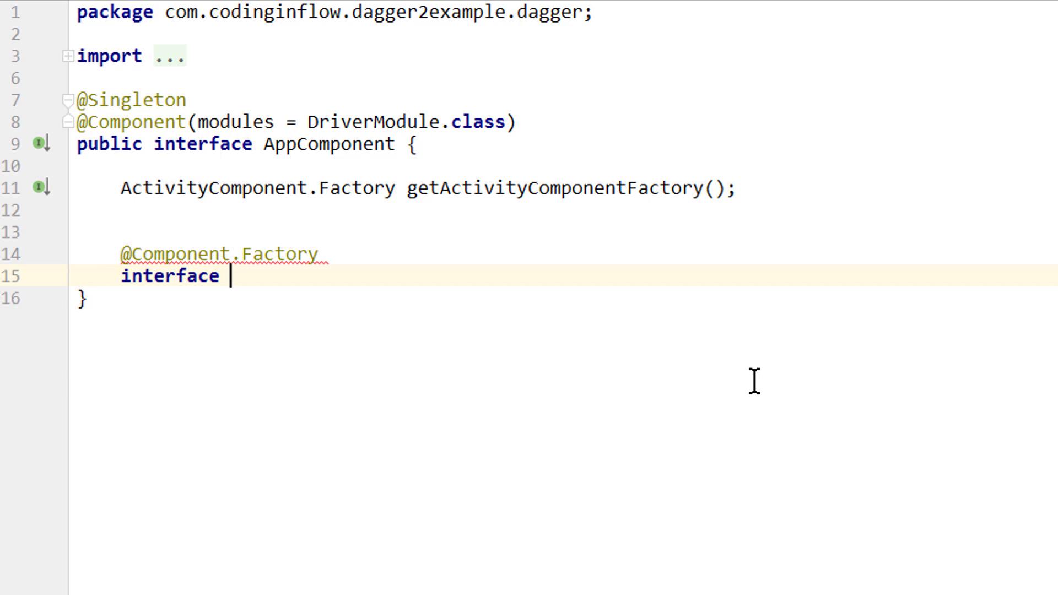
{"action": "type", "text": "Factory"}
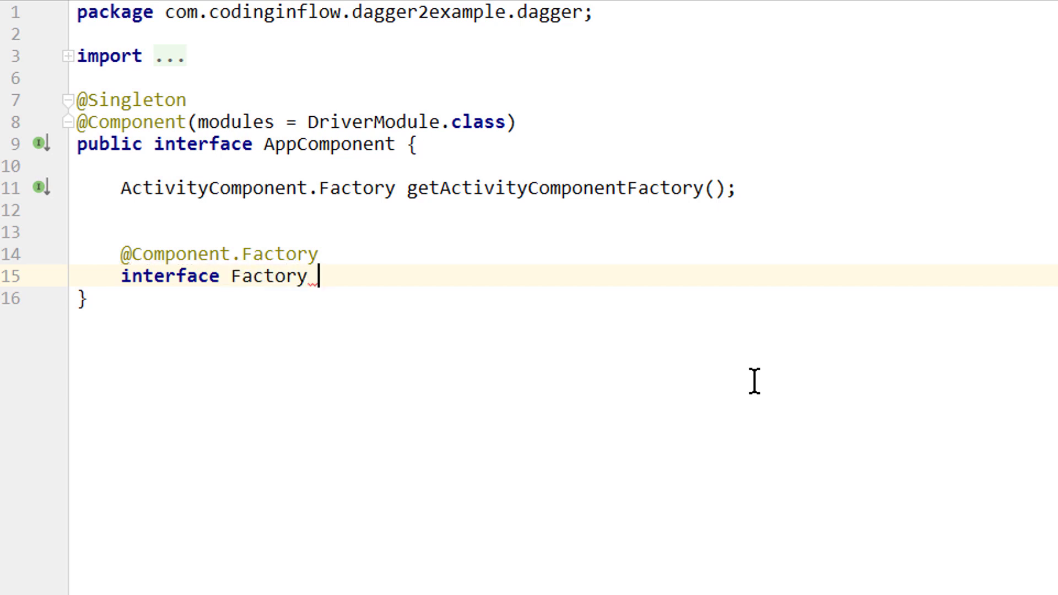
{"action": "type", "text": "{"}
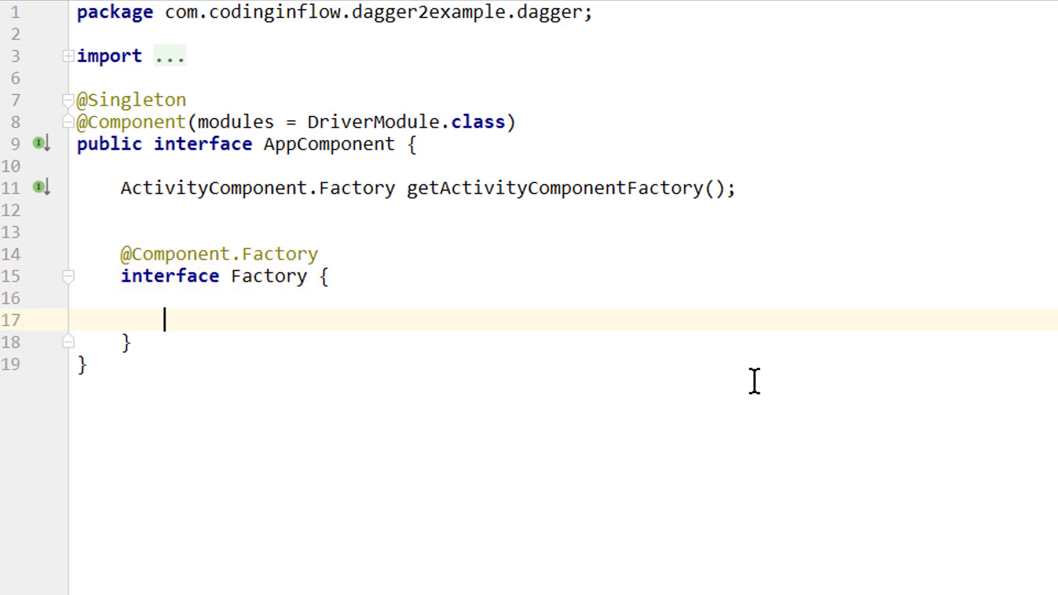
{"action": "type", "text": "AppComponent cr"}
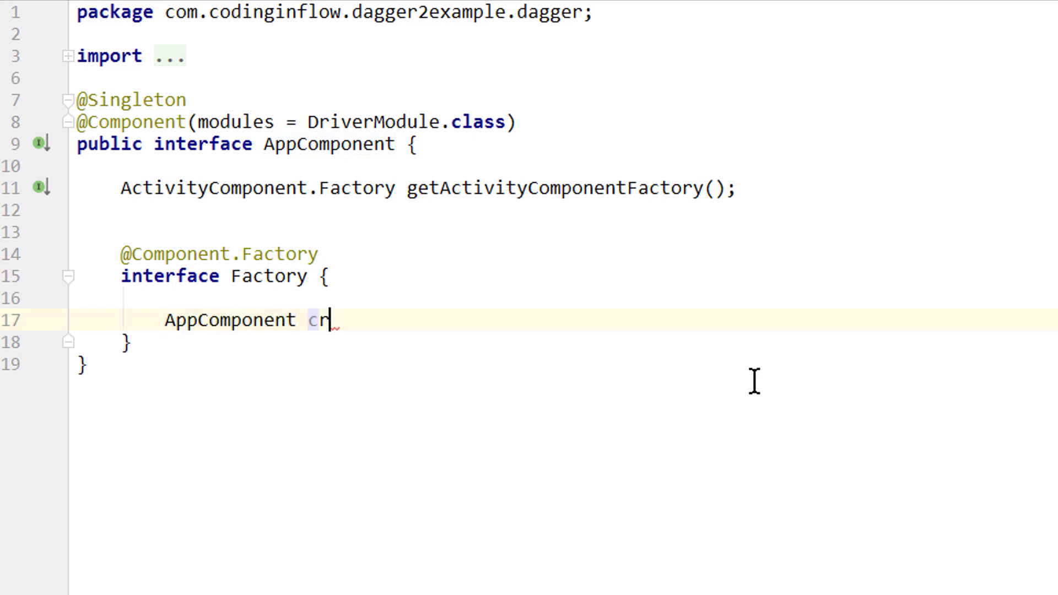
{"action": "type", "text": "eate();"}
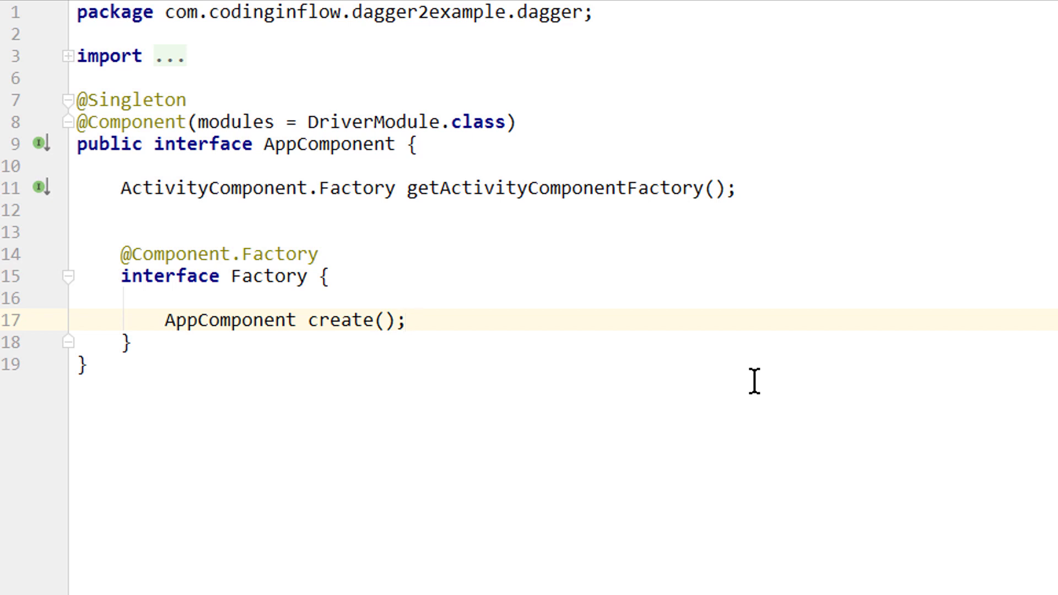
- Give create() a single DriverModule driverModule parameter
{"action": "left_click", "coordinate": [382, 319]}
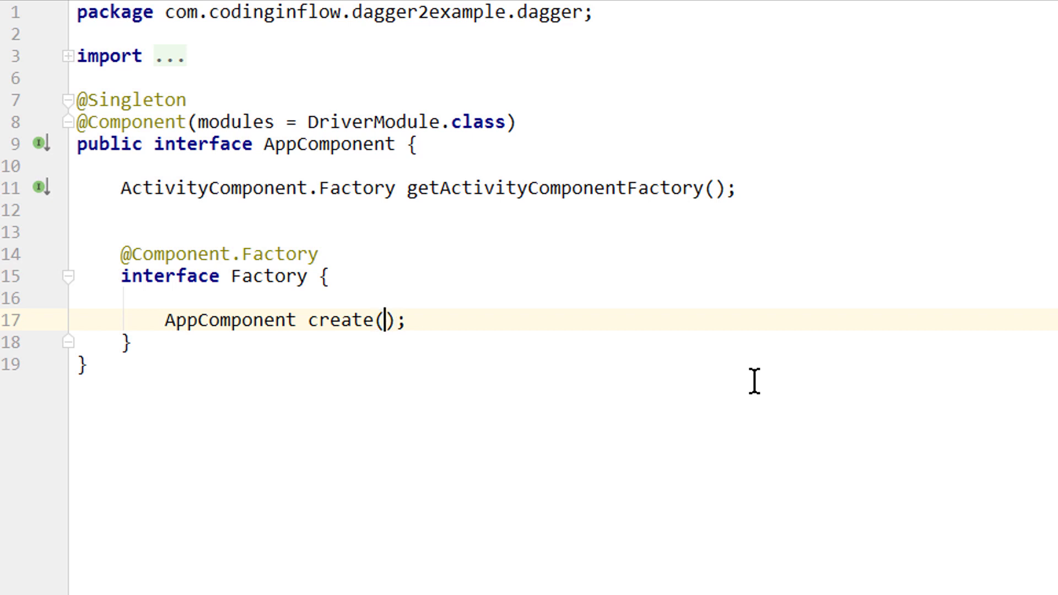
{"action": "type", "text": "Dr"}
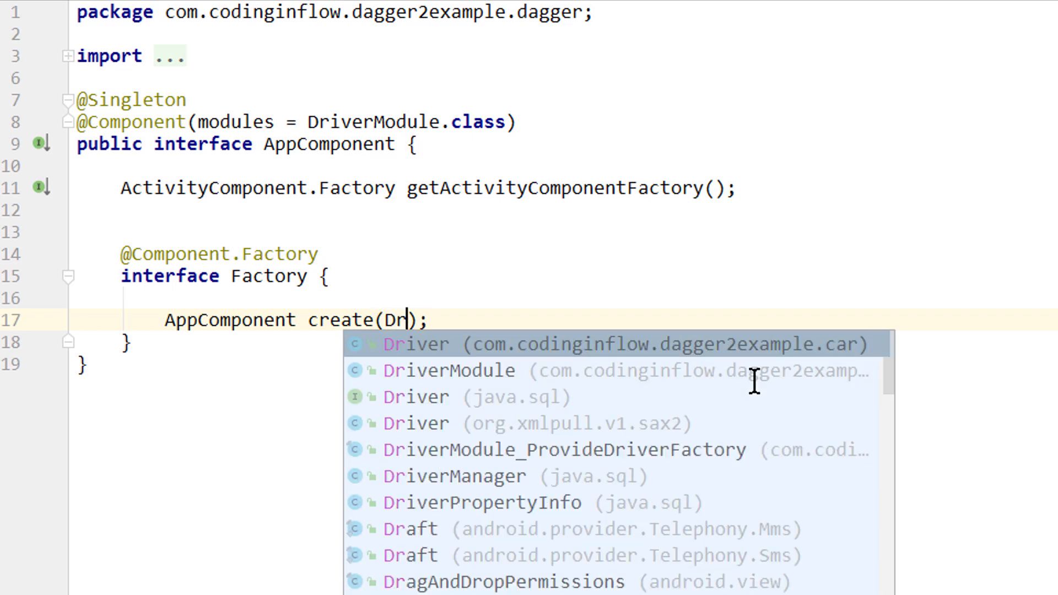
{"action": "left_click", "coordinate": [448, 369]}
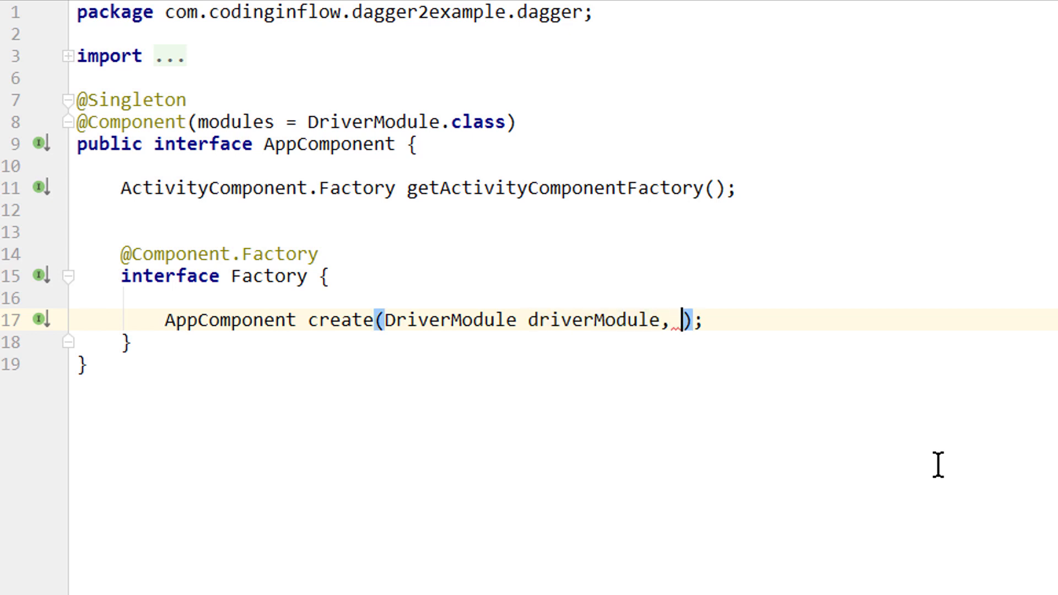
{"action": "type", "text": "ActivityComponent component"}
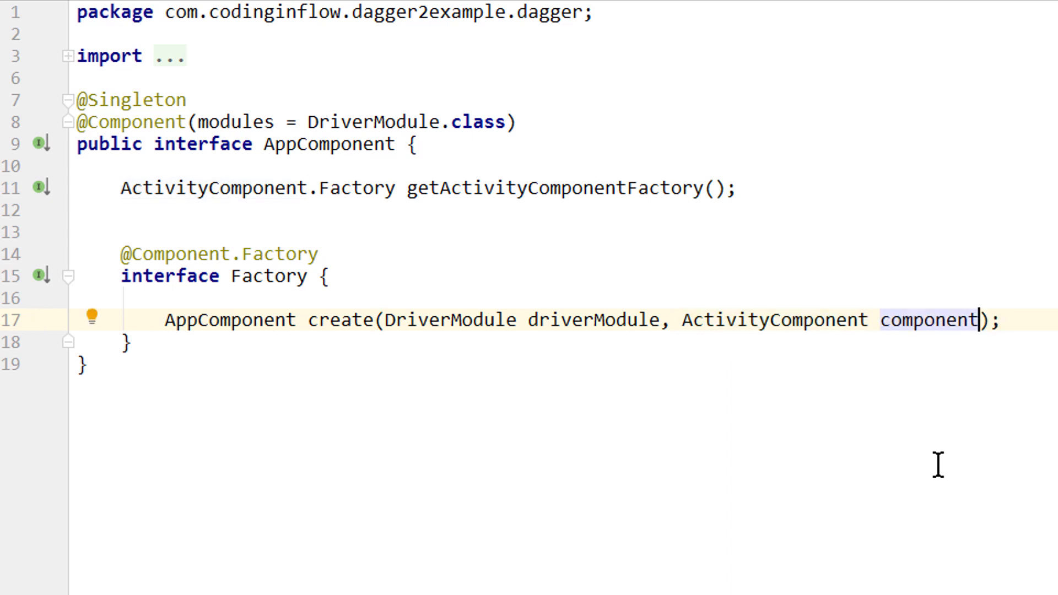
{"action": "left_click", "coordinate": [661, 319]}
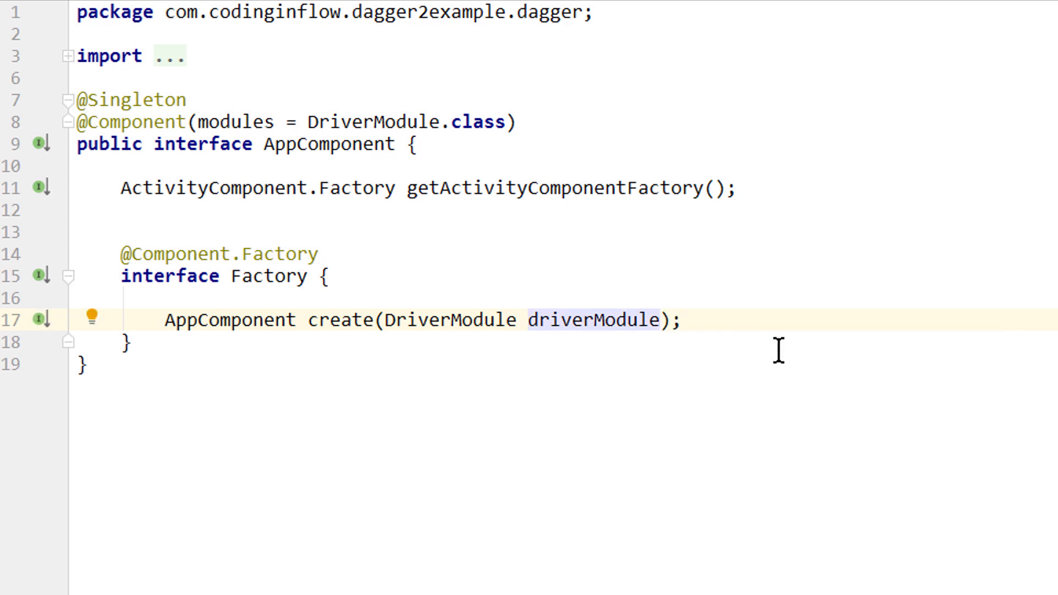
{"action": "mouse_move", "coordinate": [721, 357]}
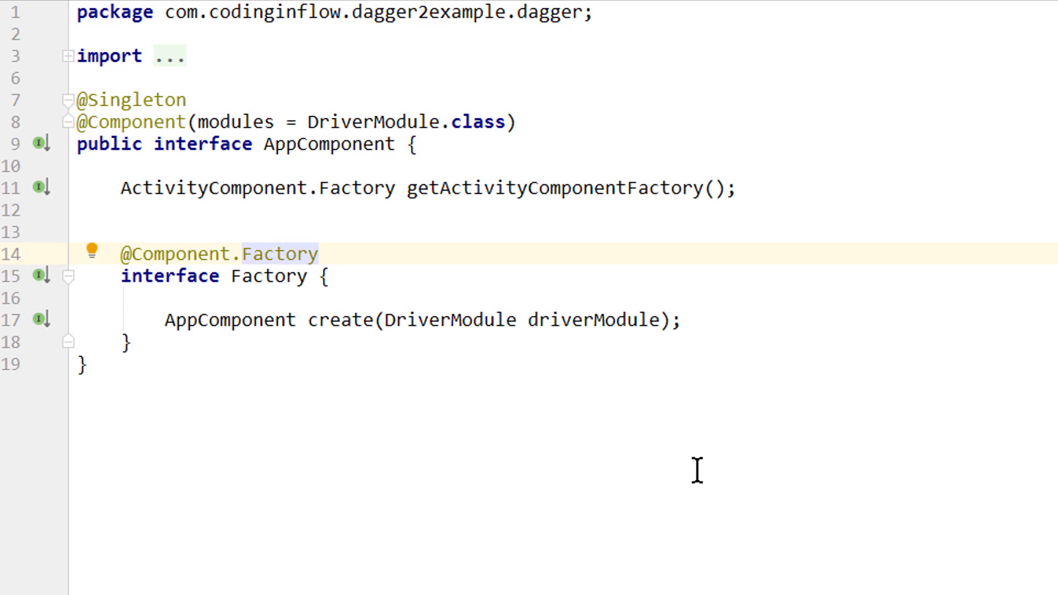
{"action": "left_click", "coordinate": [270, 253]}
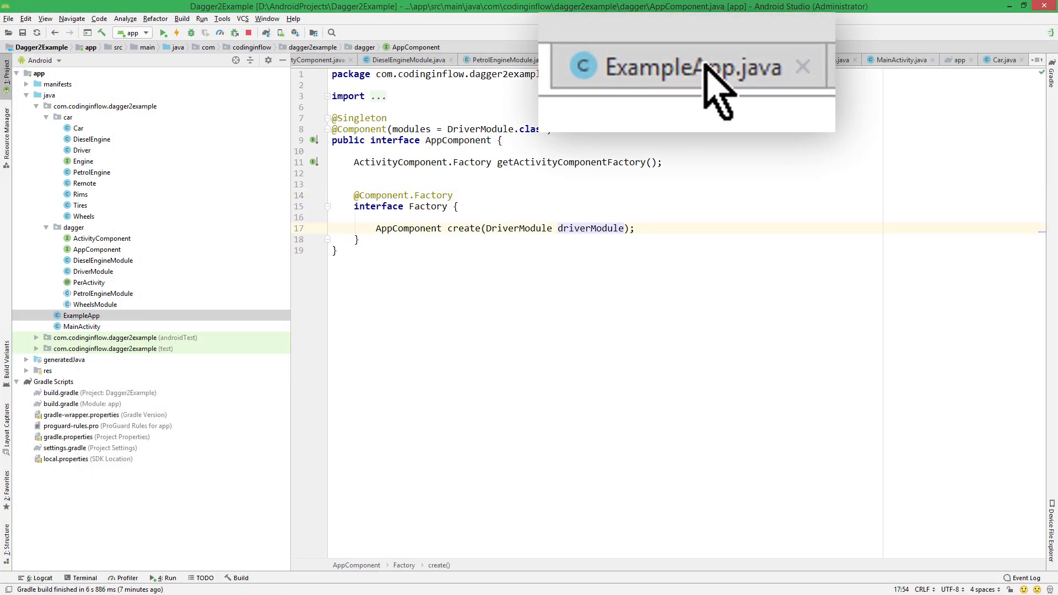
- Switch to ExampleApp.java and start Build > Rebuild Project, flagging DaggerAppComponent.create() as an error
{"action": "left_click", "coordinate": [685, 66]}
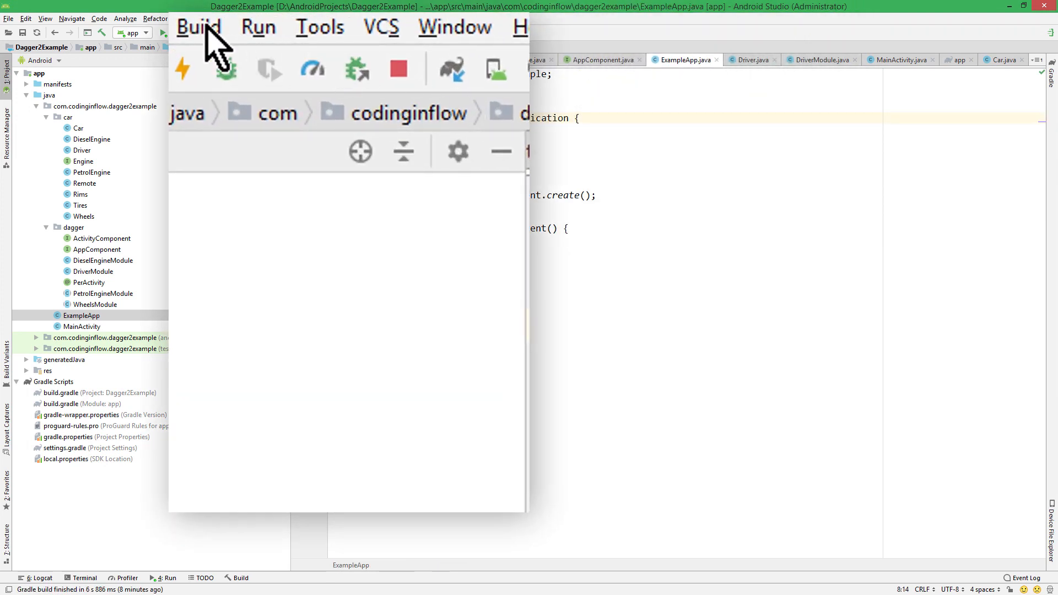
{"action": "left_click", "coordinate": [198, 27]}
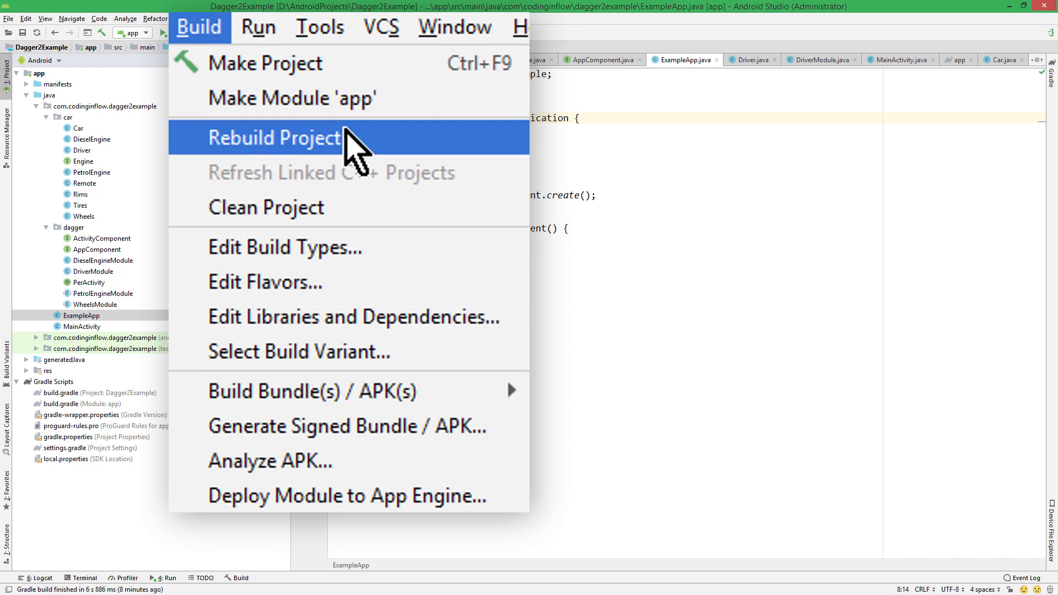
{"action": "left_click", "coordinate": [274, 138]}
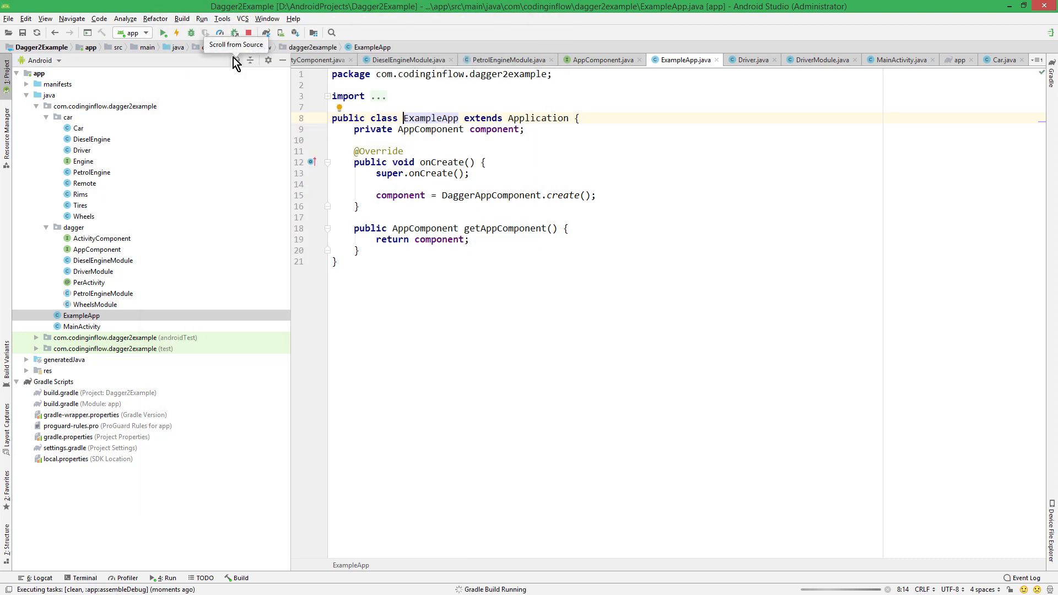
{"action": "left_click", "coordinate": [240, 577]}
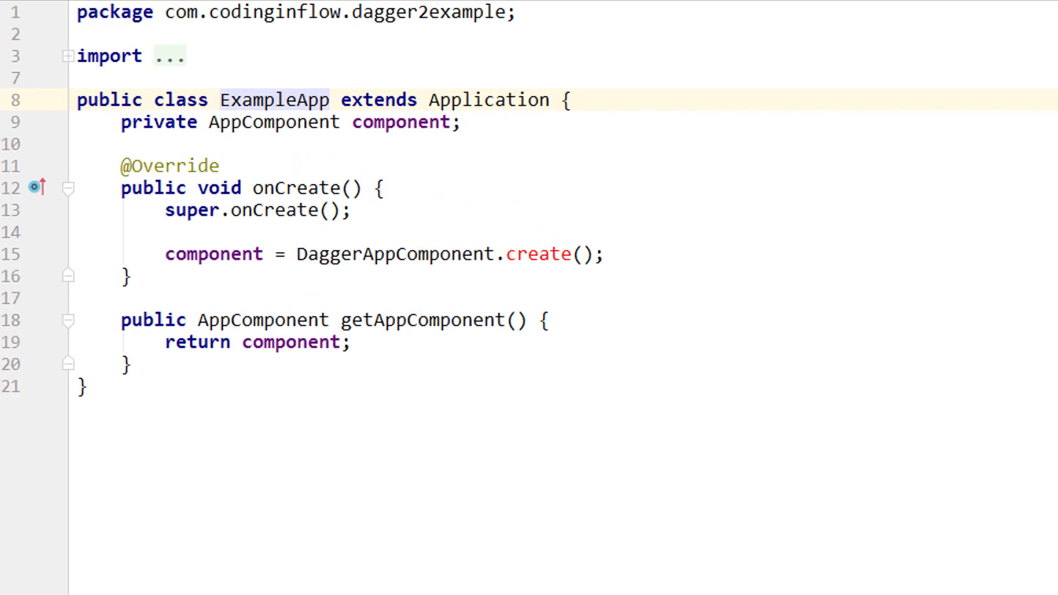
- Replace create() with factory().create(new DriverModule("Hans")) in ExampleApp.onCreate
{"action": "double_click", "coordinate": [538, 255]}
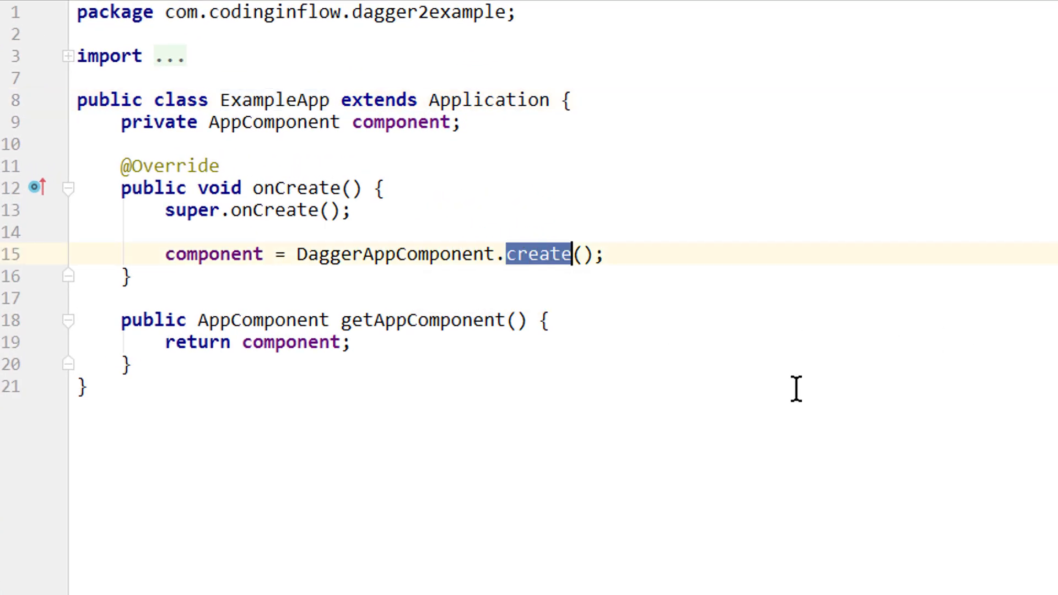
{"action": "type", "text": "factory"}
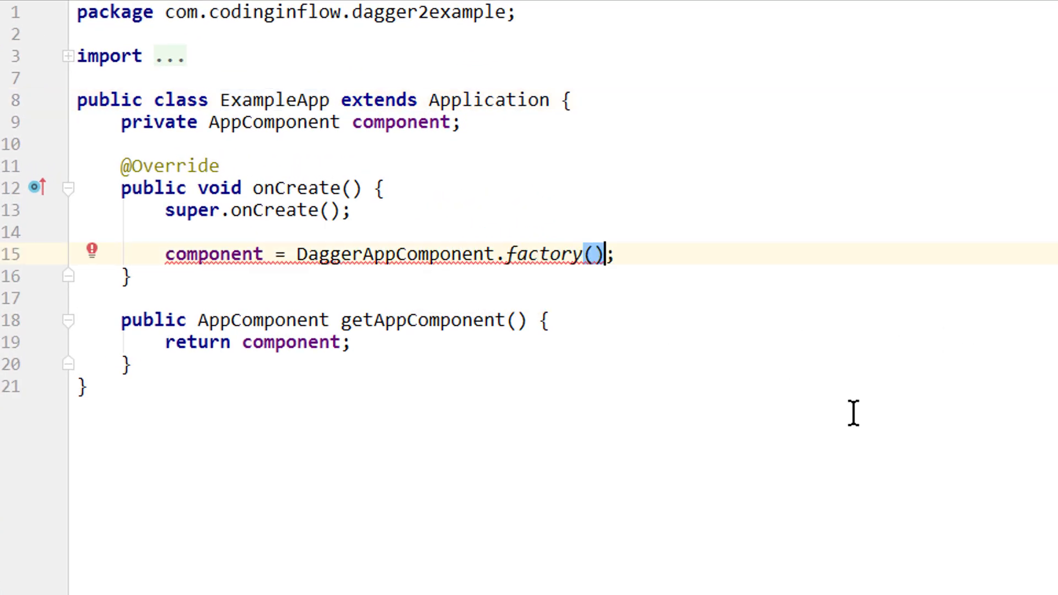
{"action": "mouse_move", "coordinate": [736, 387]}
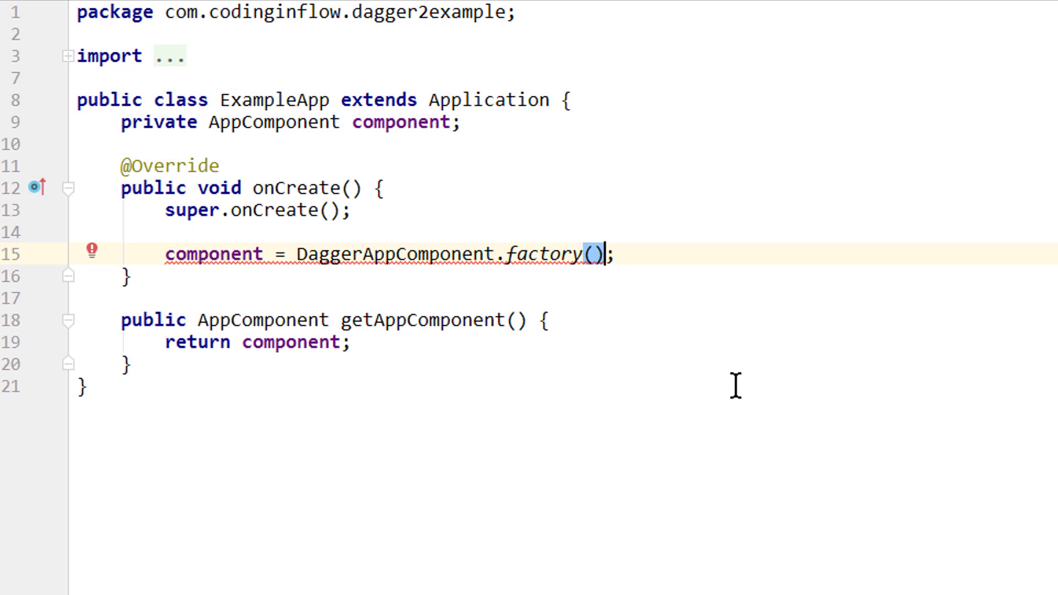
{"action": "type", "text": ".create()"}
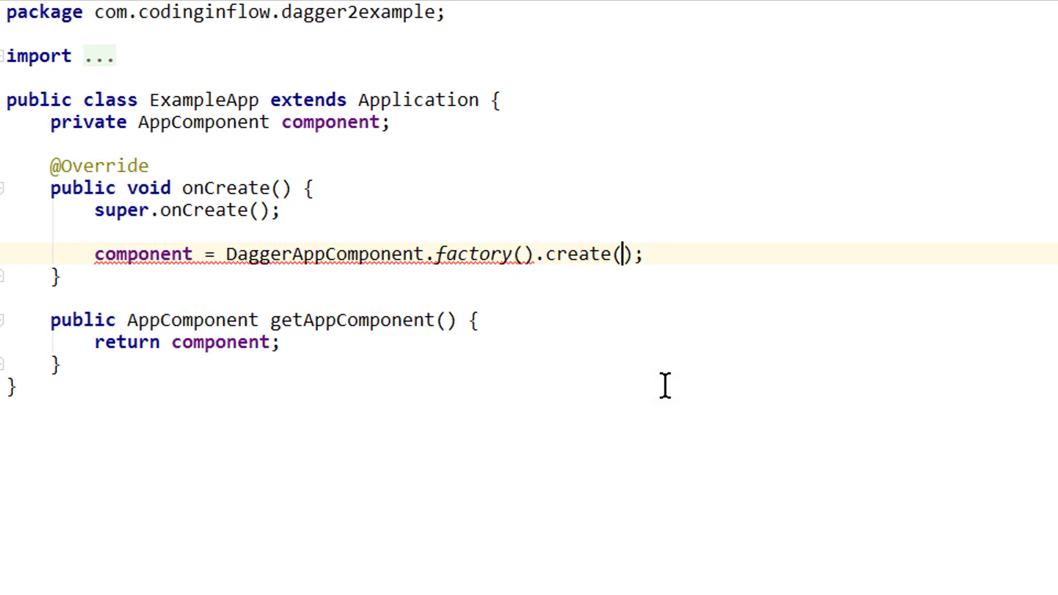
{"action": "type", "text": "new DriverModule(\"Hans"}
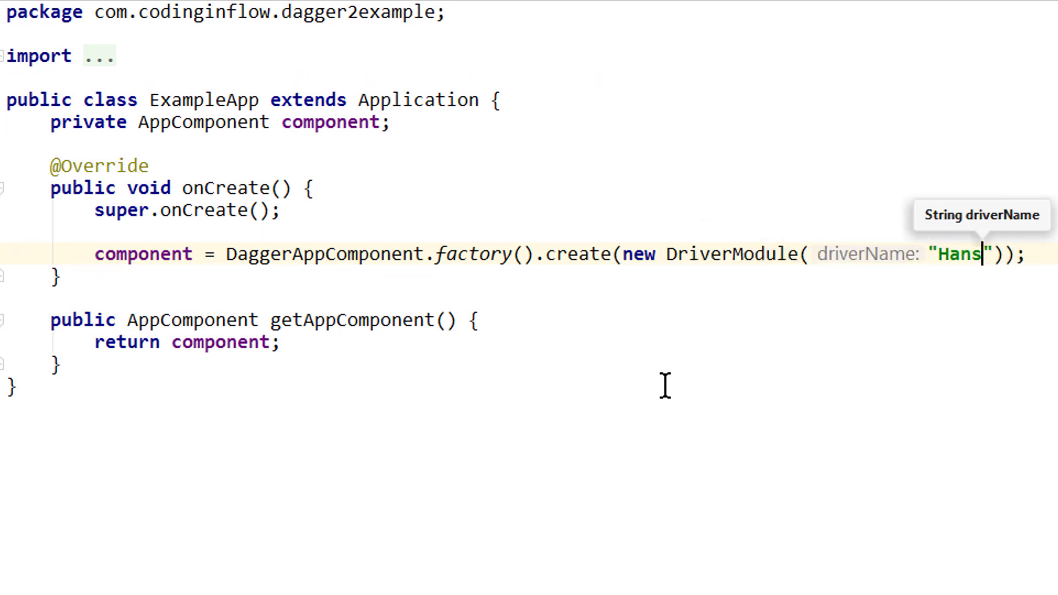
{"action": "mouse_move", "coordinate": [802, 405]}
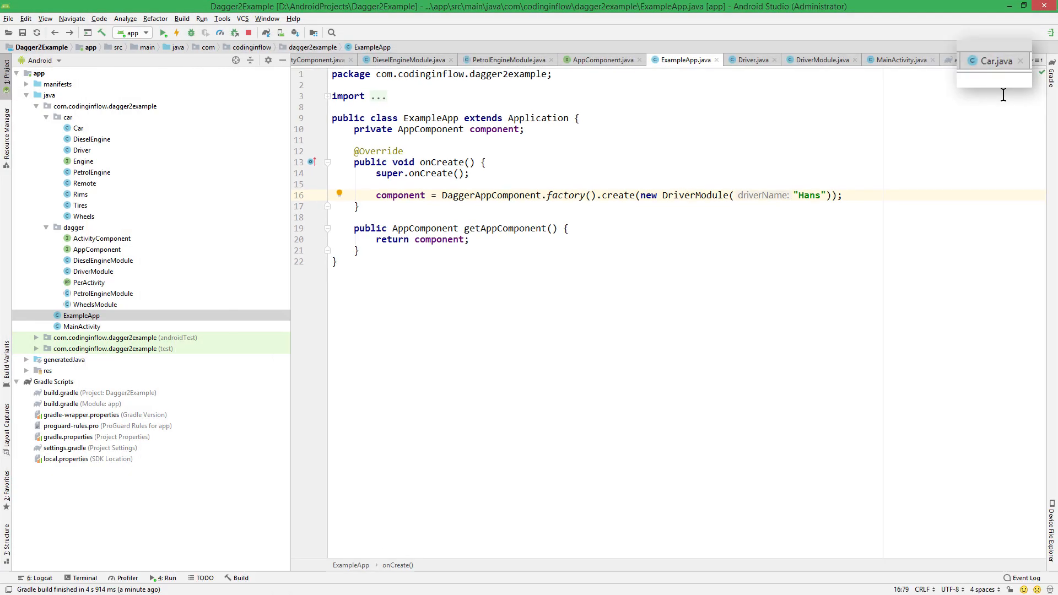
{"action": "mouse_move", "coordinate": [995, 60]}
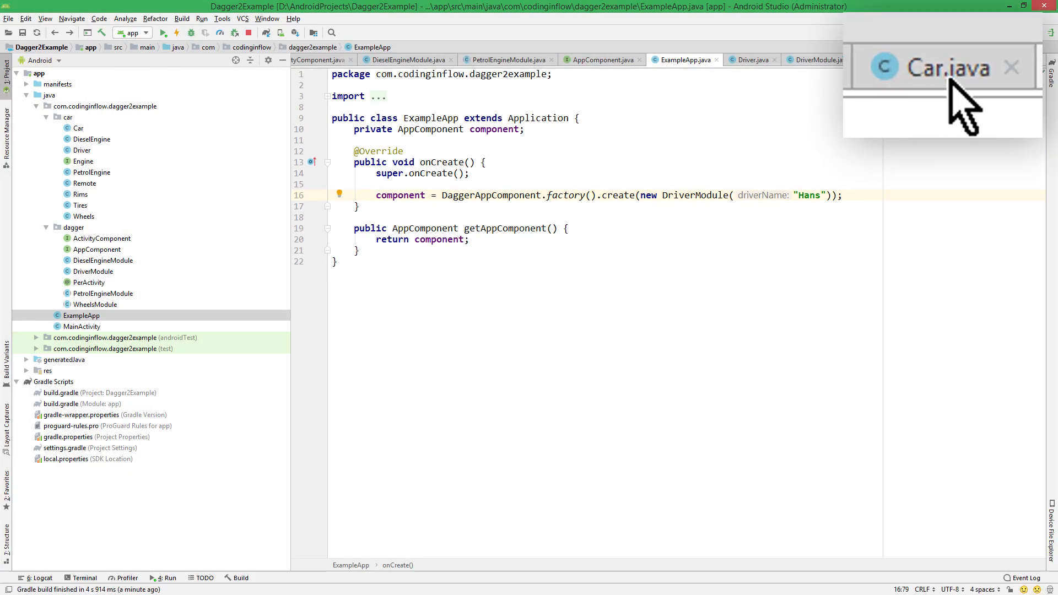
- Switch to the Car.java editor tab
{"action": "left_click", "coordinate": [948, 67]}
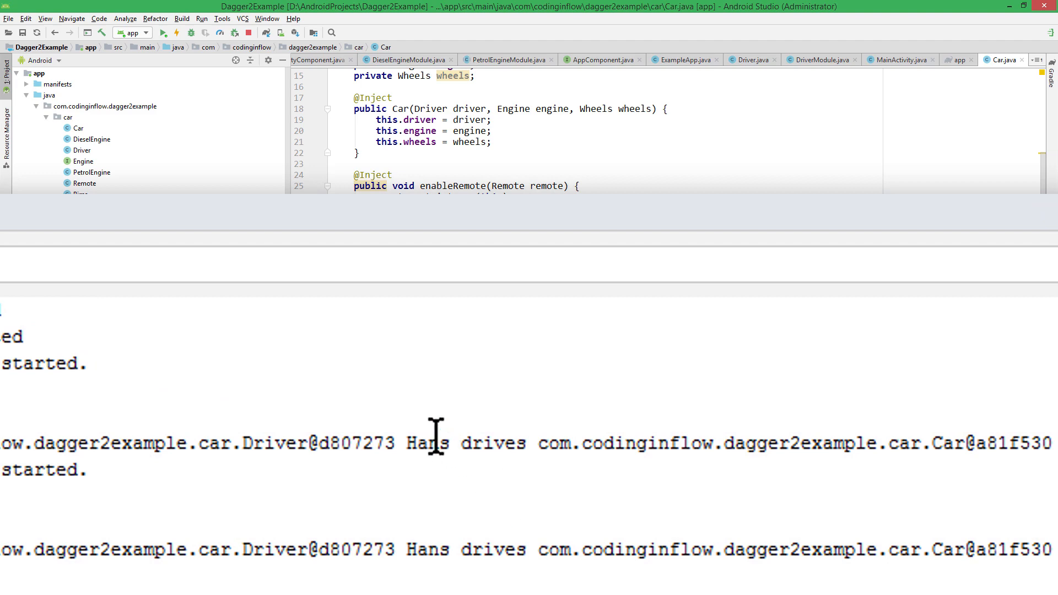
{"action": "double_click", "coordinate": [427, 443]}
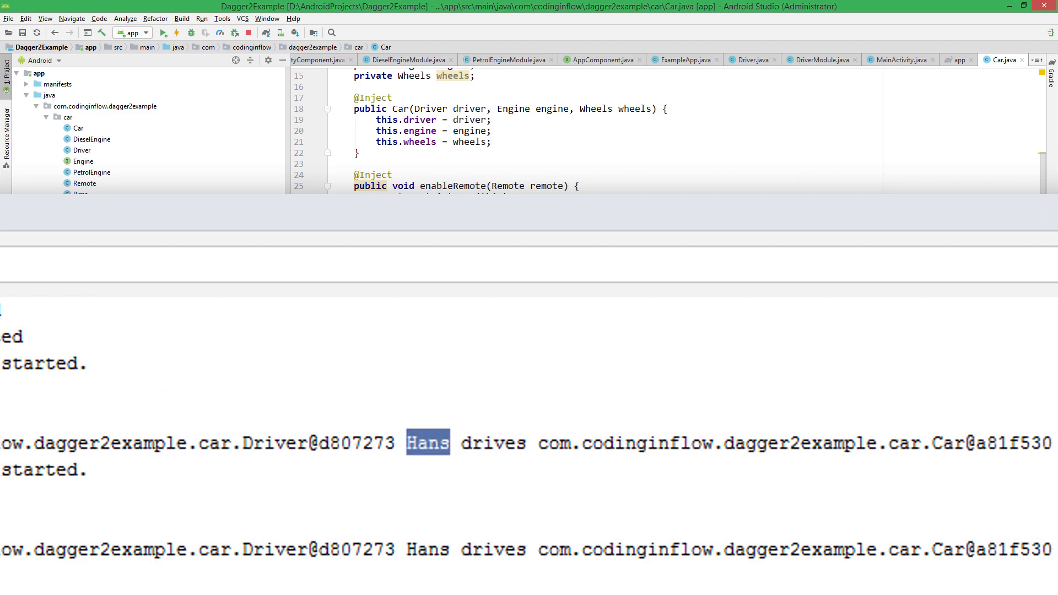
{"action": "mouse_move", "coordinate": [643, 573]}
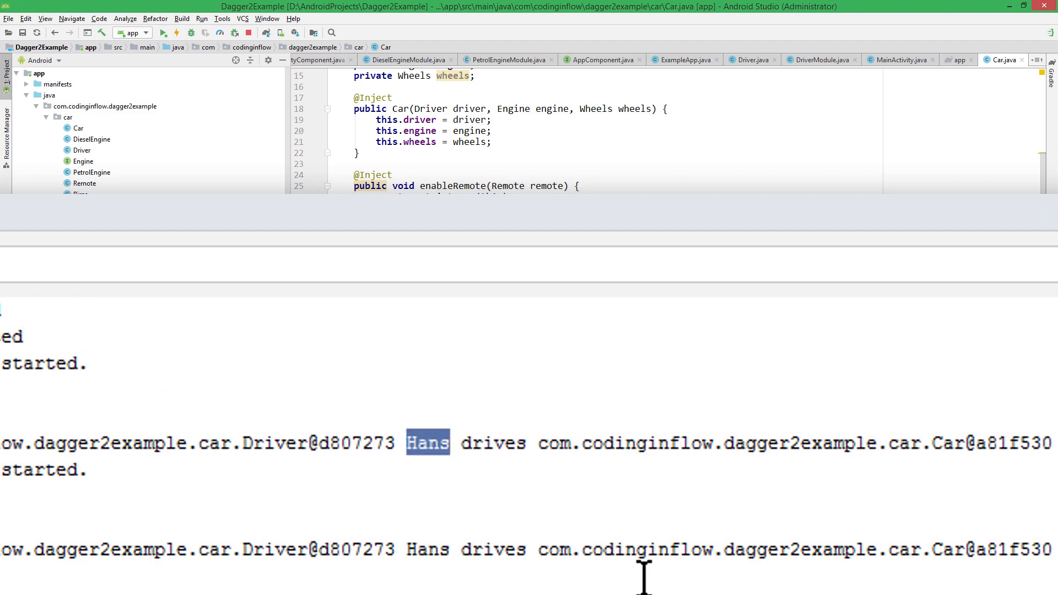